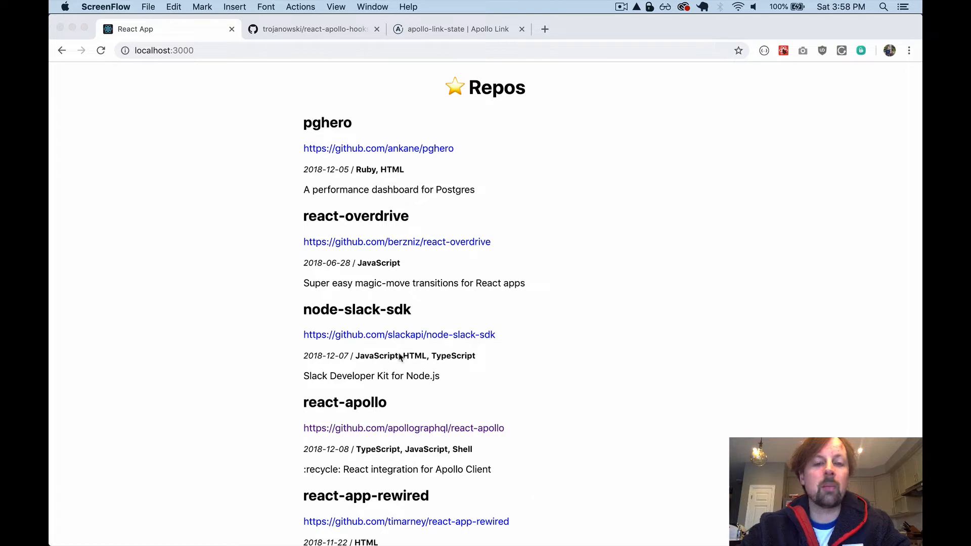
mouse_move(412, 373)
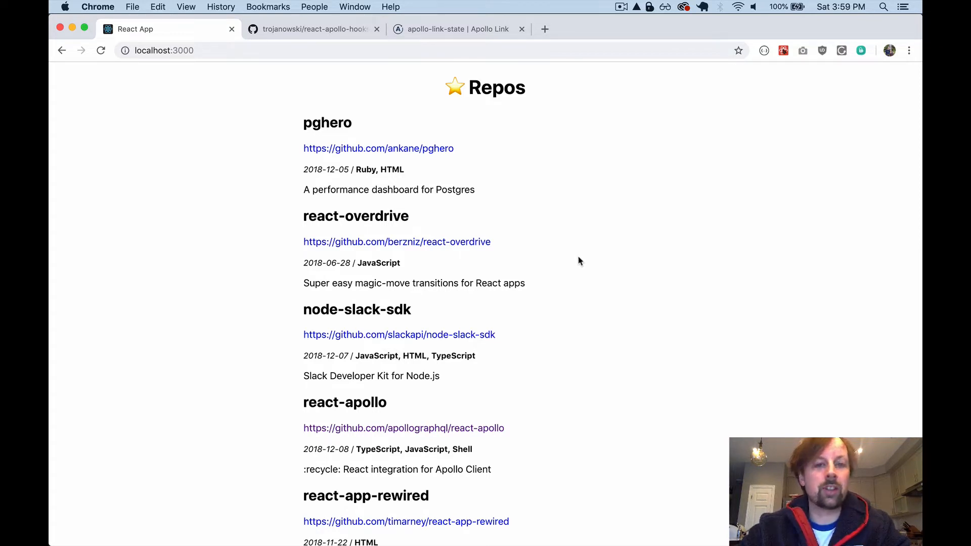
mouse_move(326, 172)
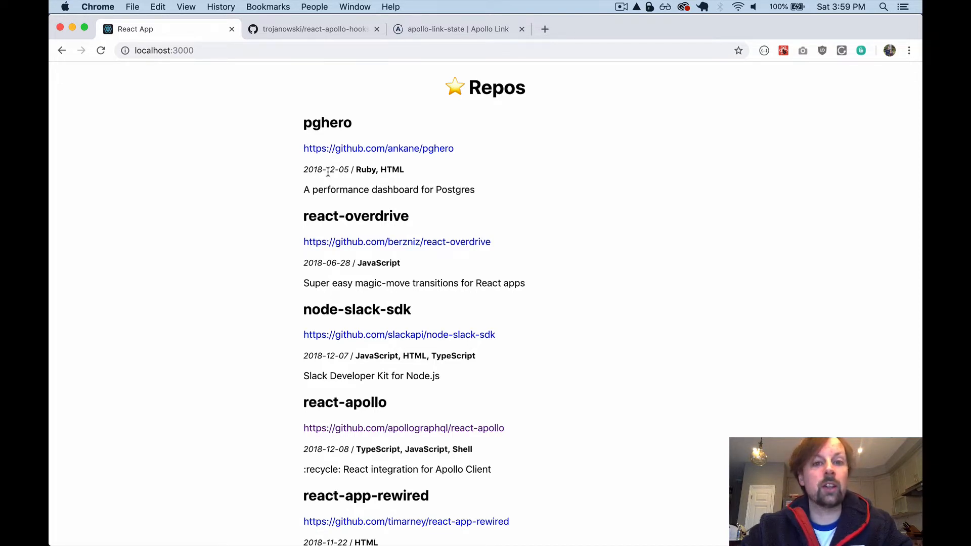
mouse_move(297, 107)
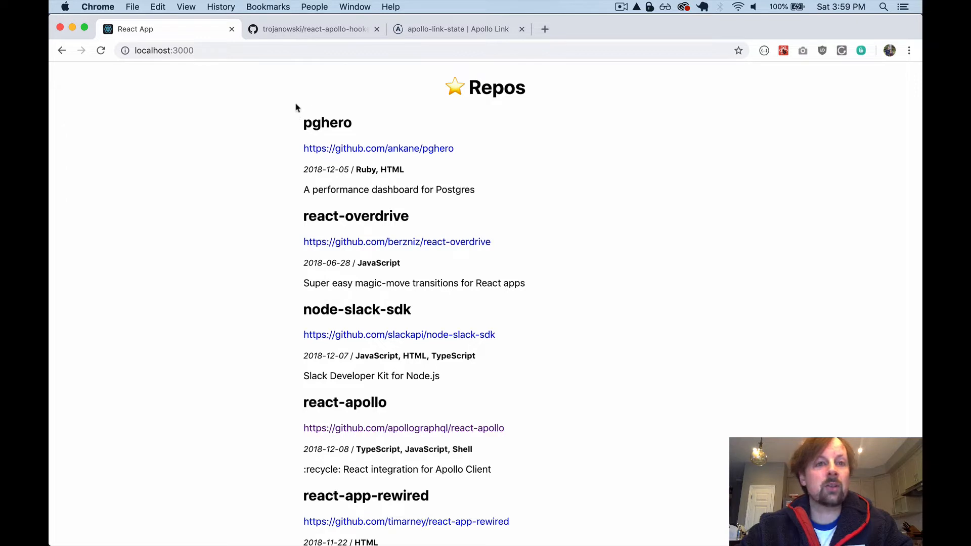
mouse_move(306, 143)
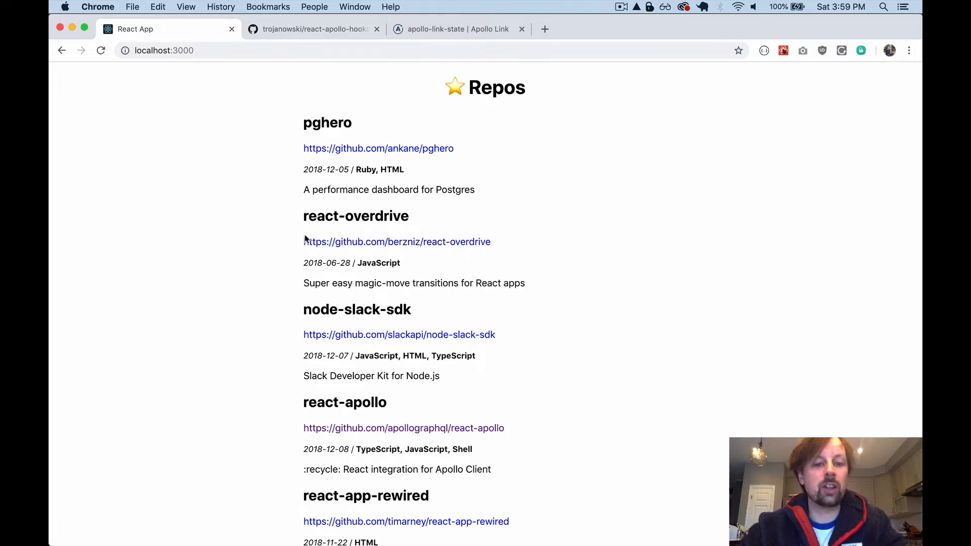
mouse_move(303, 365)
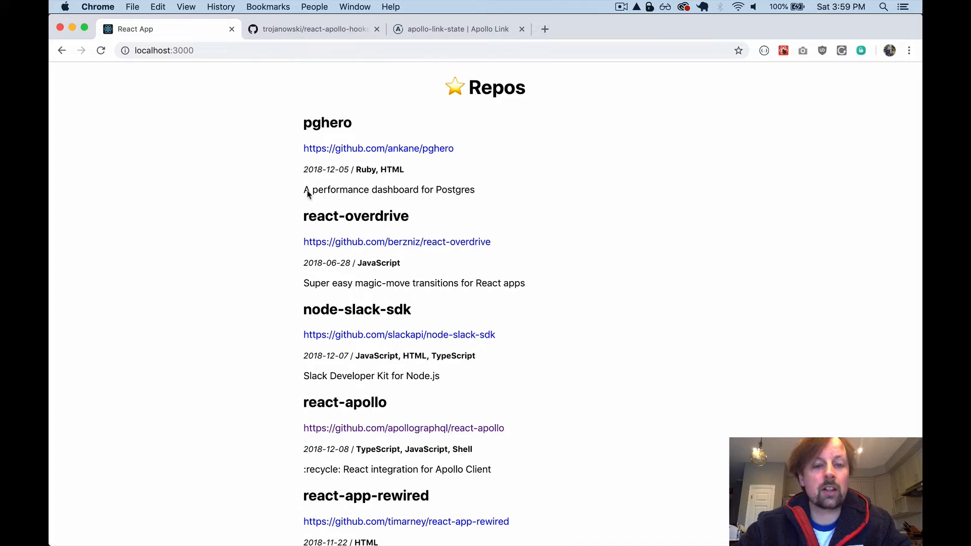
mouse_move(296, 292)
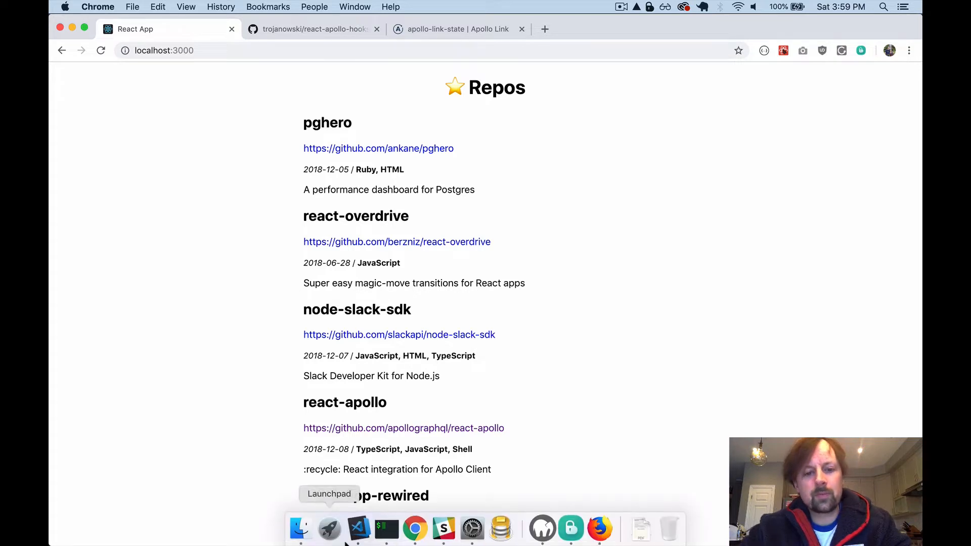
mouse_move(359, 528)
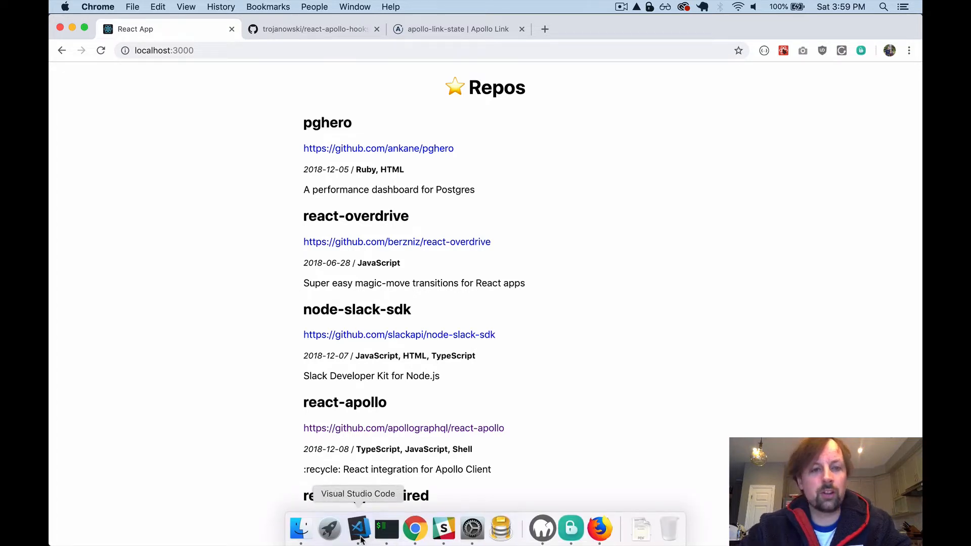
Bring Visual Studio Code with package.json to the front from the Dock
left_click(359, 529)
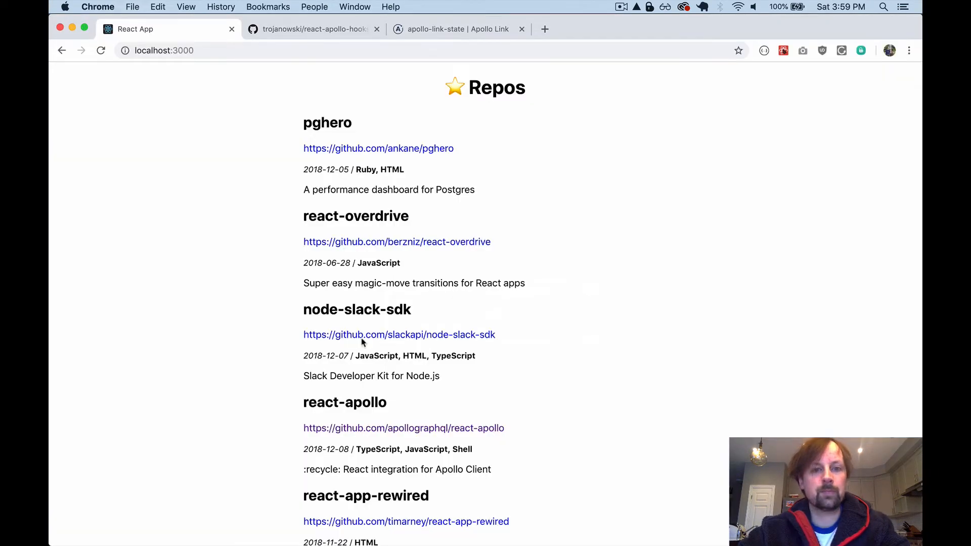
mouse_move(303, 122)
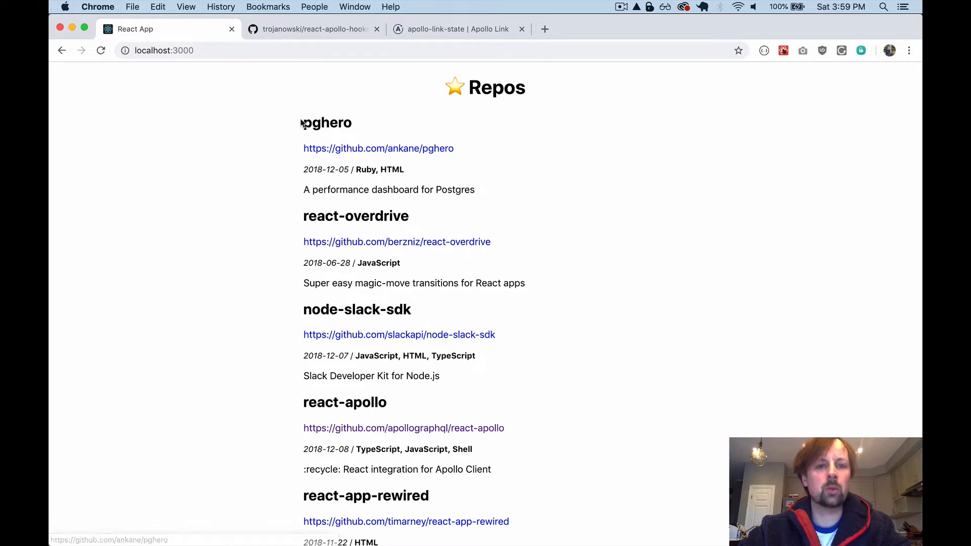
mouse_move(535, 414)
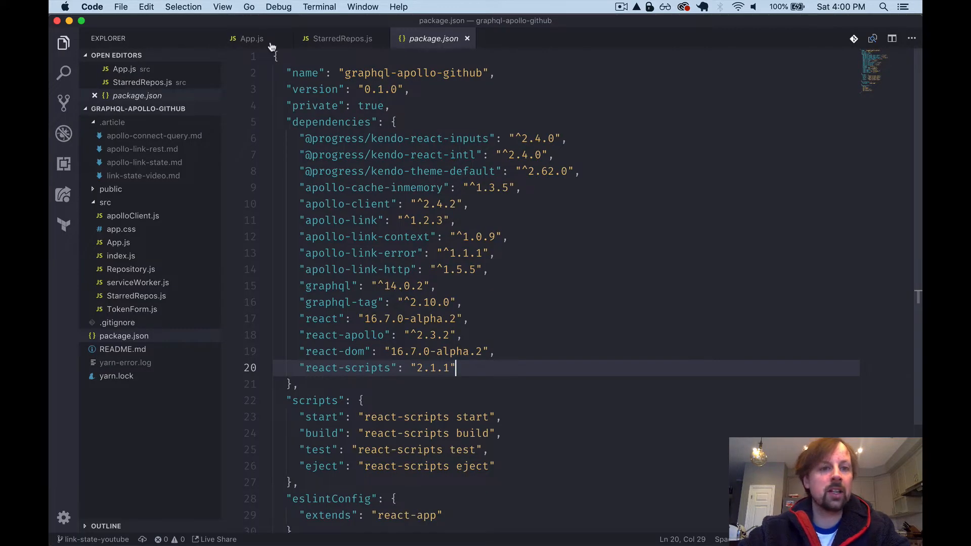
Review App.js's provider setup, then view StarredRepos.js and its STARRED_REPOS_QUERY gql query
left_click(251, 38)
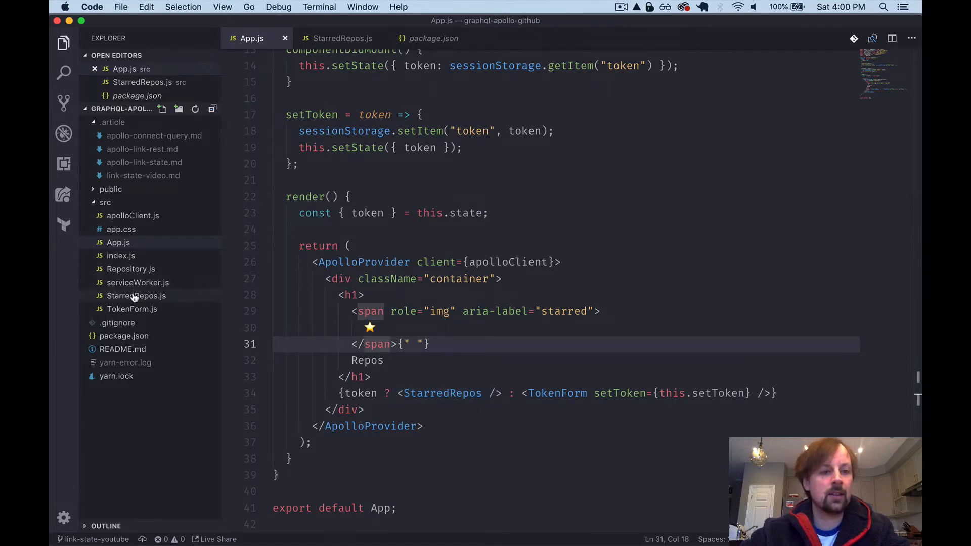
left_click(341, 39)
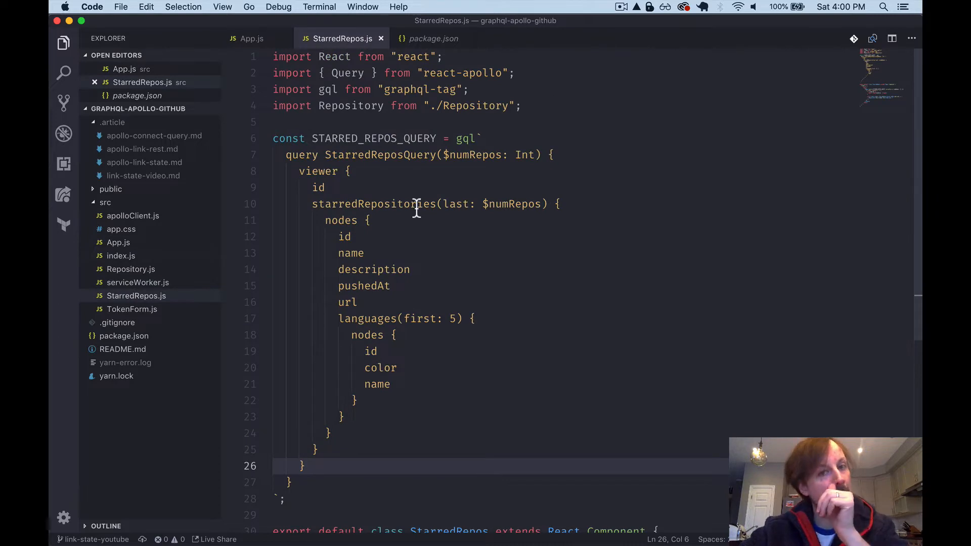
double_click(347, 73)
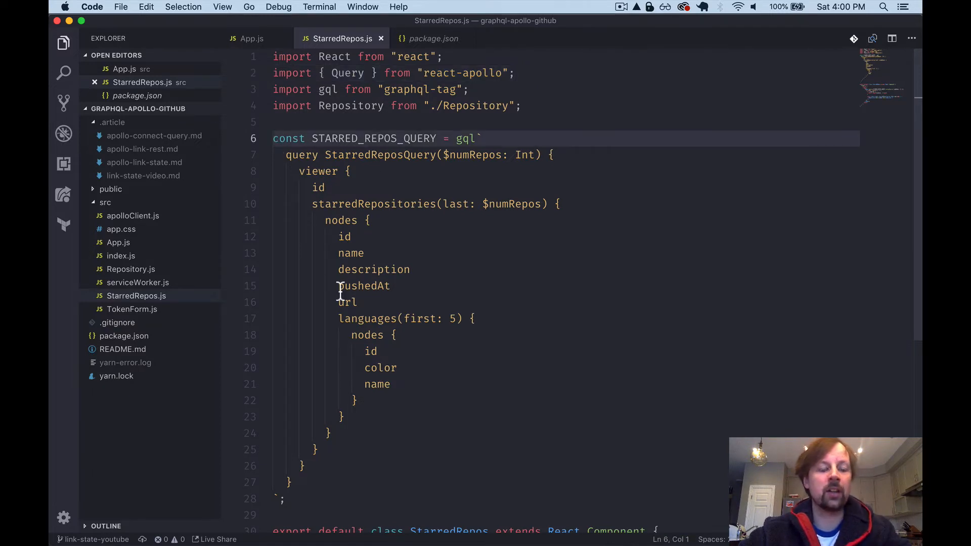
mouse_move(501, 234)
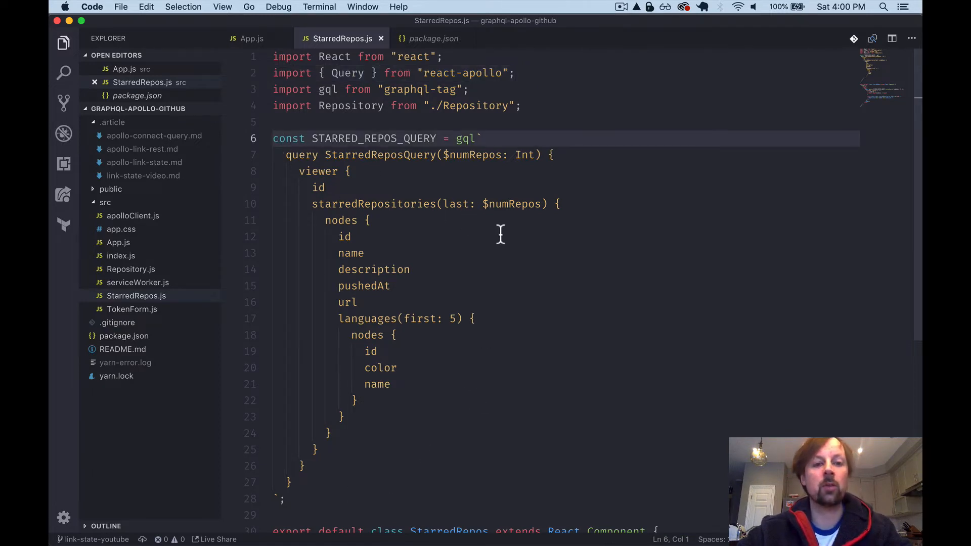
mouse_move(449, 331)
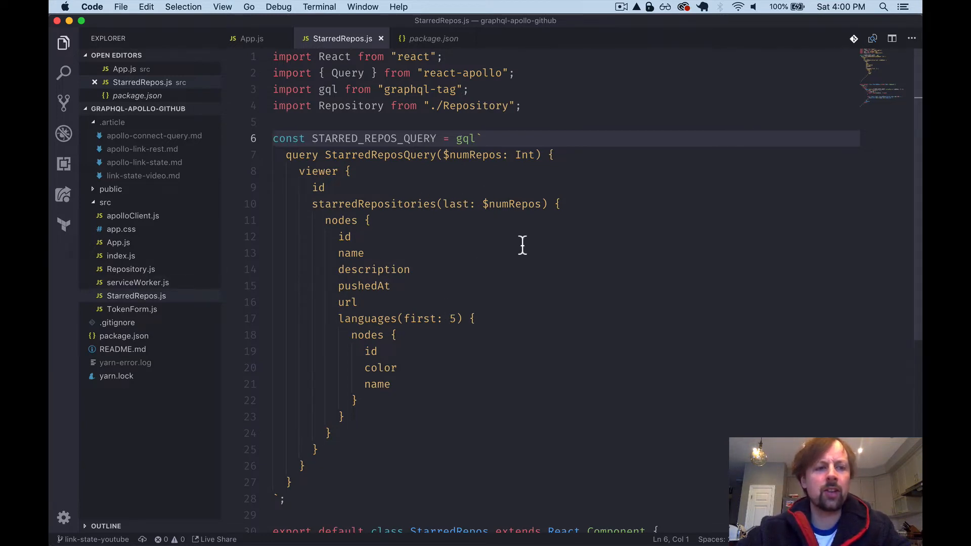
mouse_move(174, 223)
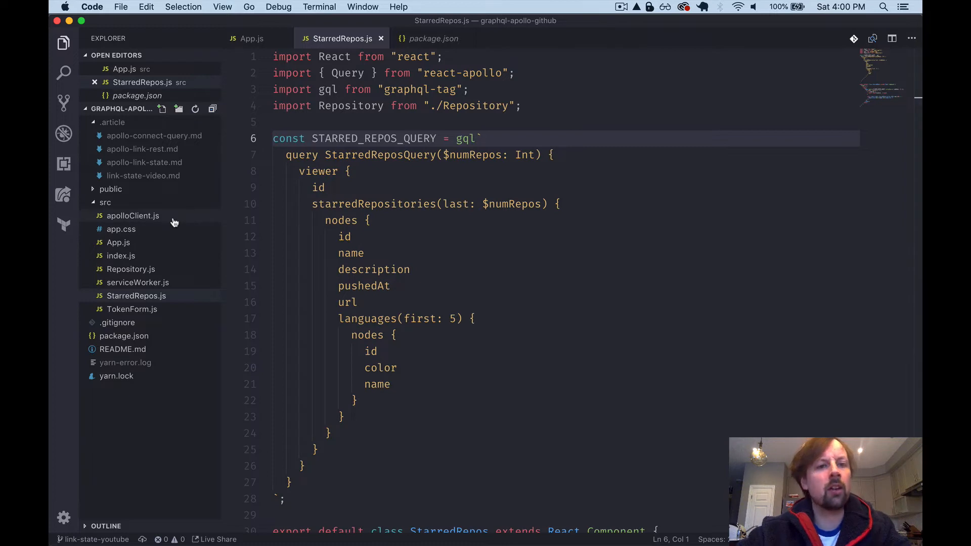
mouse_move(132, 215)
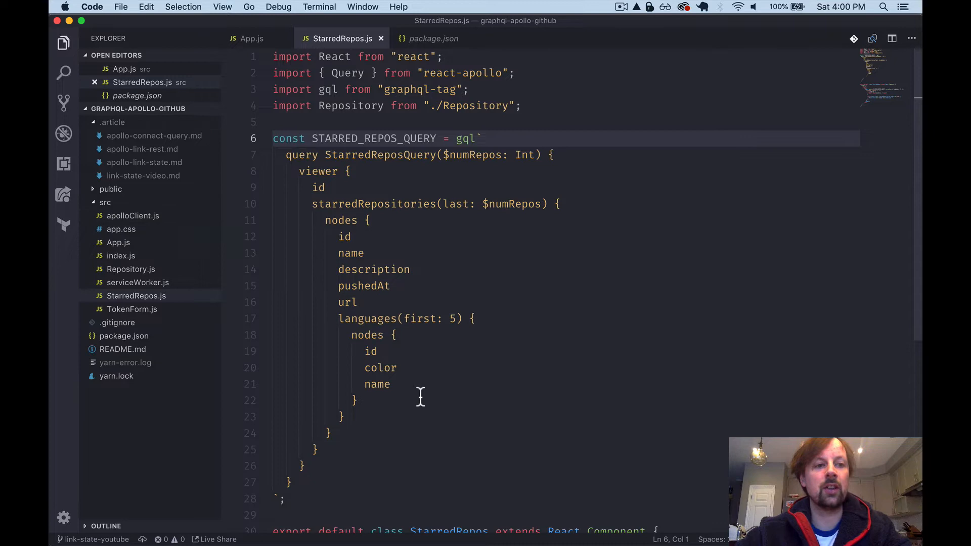
left_click(132, 215)
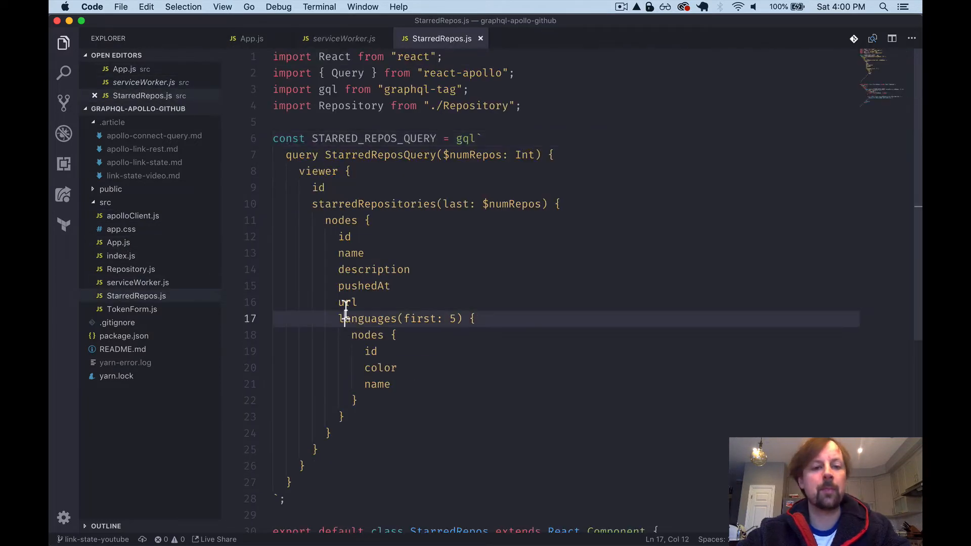
Scroll to the class component's Query render prop and highlight part of the Query line
scroll("down", 3)
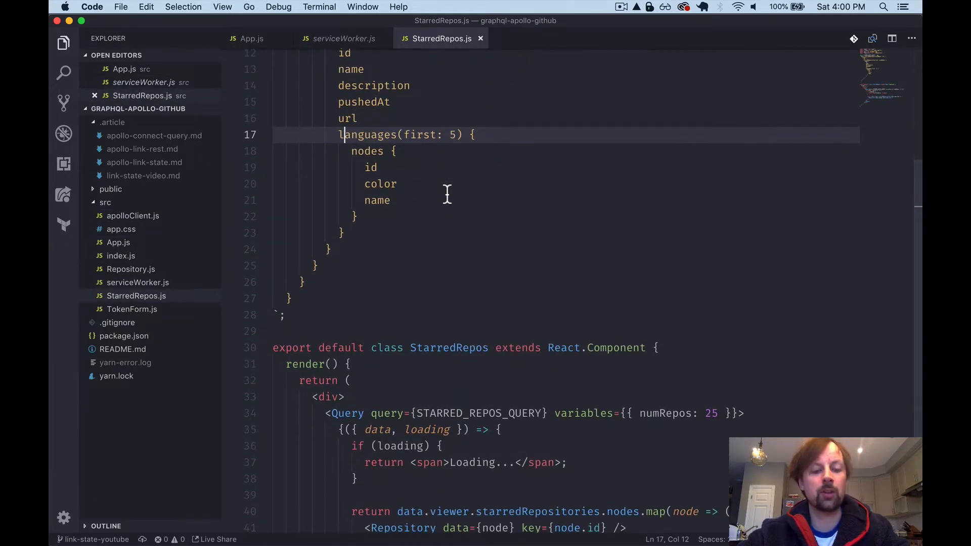
scroll("down", 3)
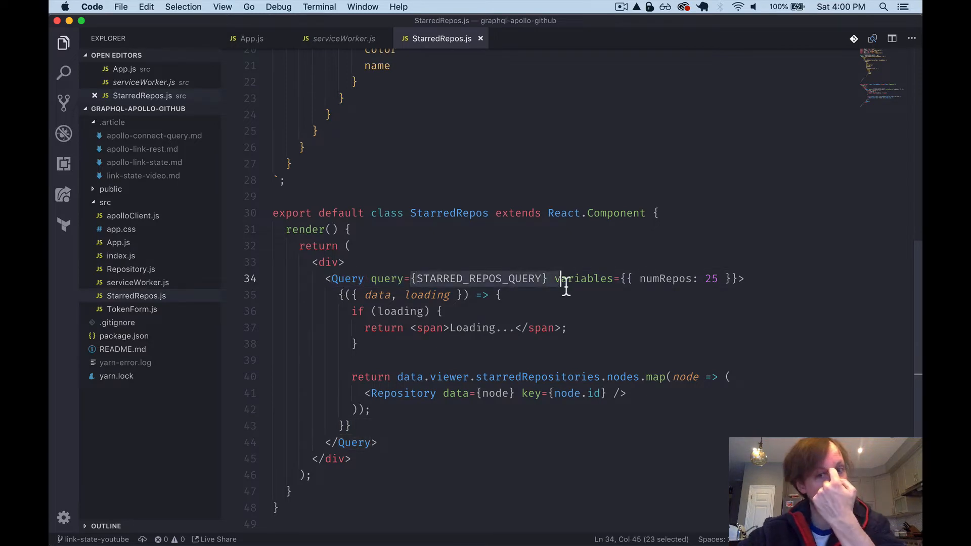
left_click(556, 278)
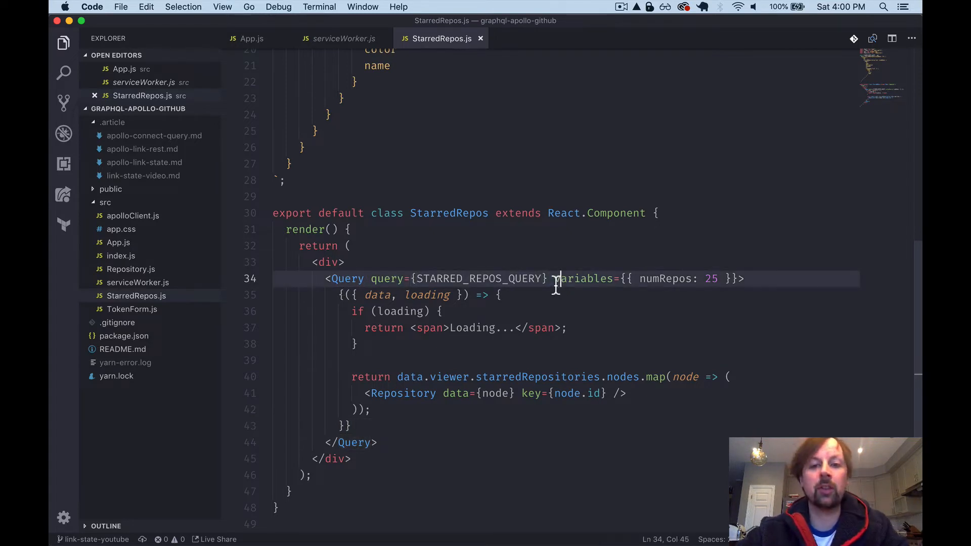
left_click_drag(555, 278, 730, 278)
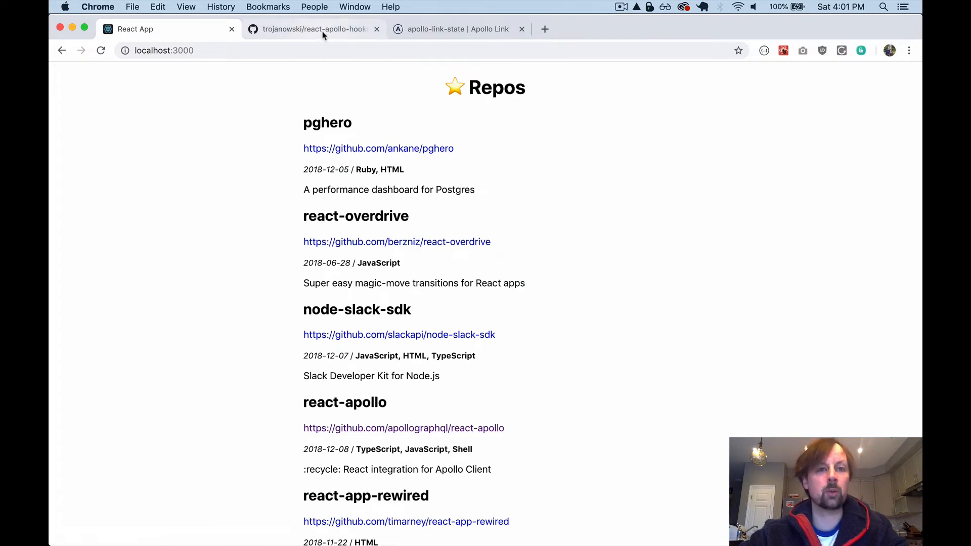
Reload the localhost:3000 tab showing the starred Repos list
left_click(313, 28)
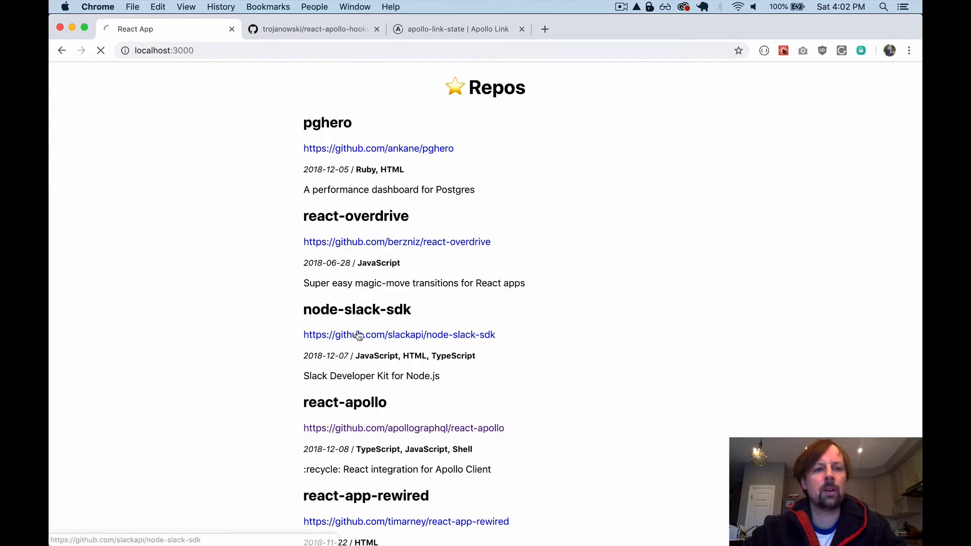
mouse_move(359, 528)
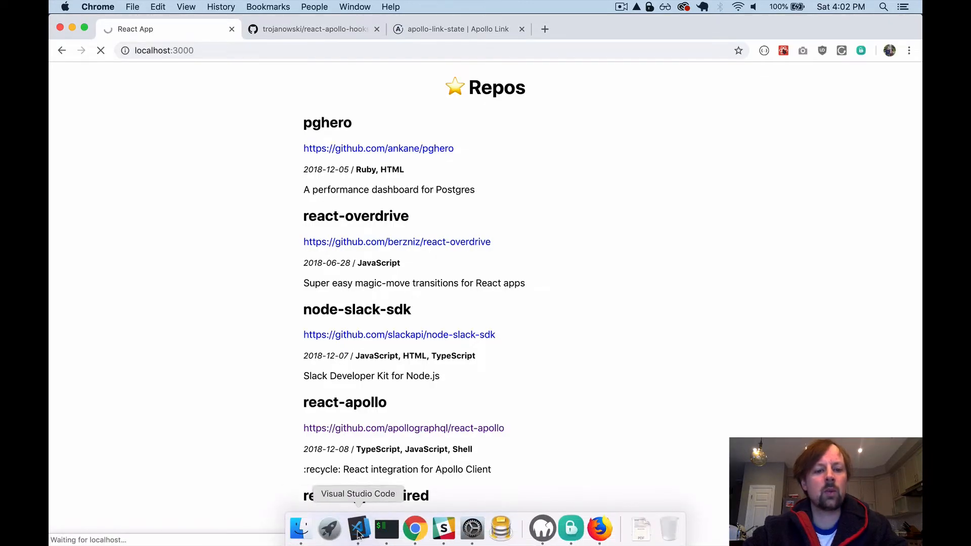
Return to Visual Studio Code and show App.js with its ApolloProvider wrapper
left_click(358, 529)
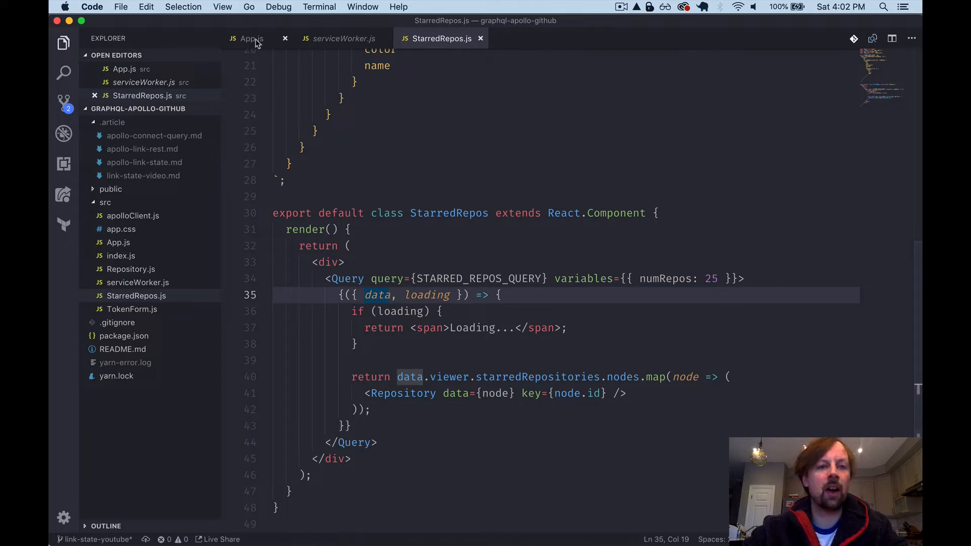
left_click(252, 39)
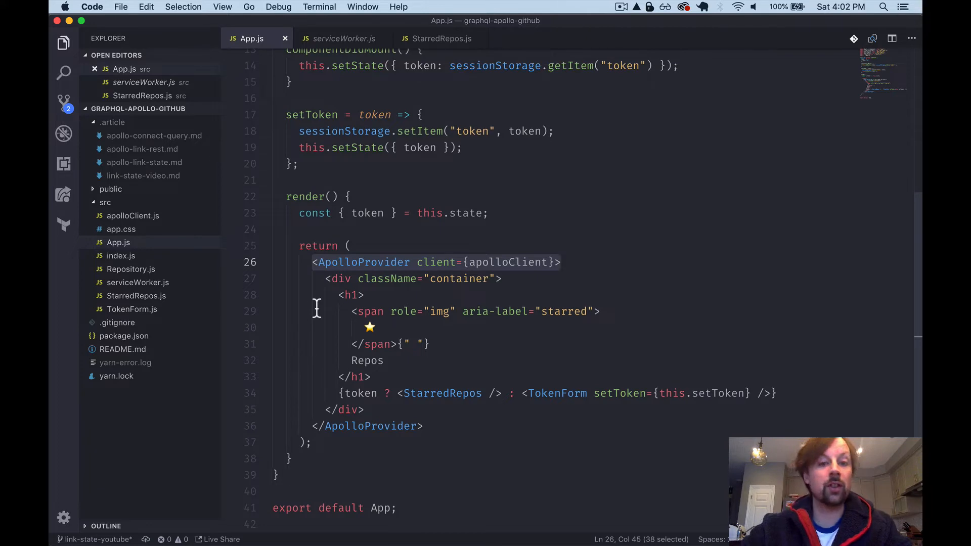
mouse_move(371, 356)
type("import {")
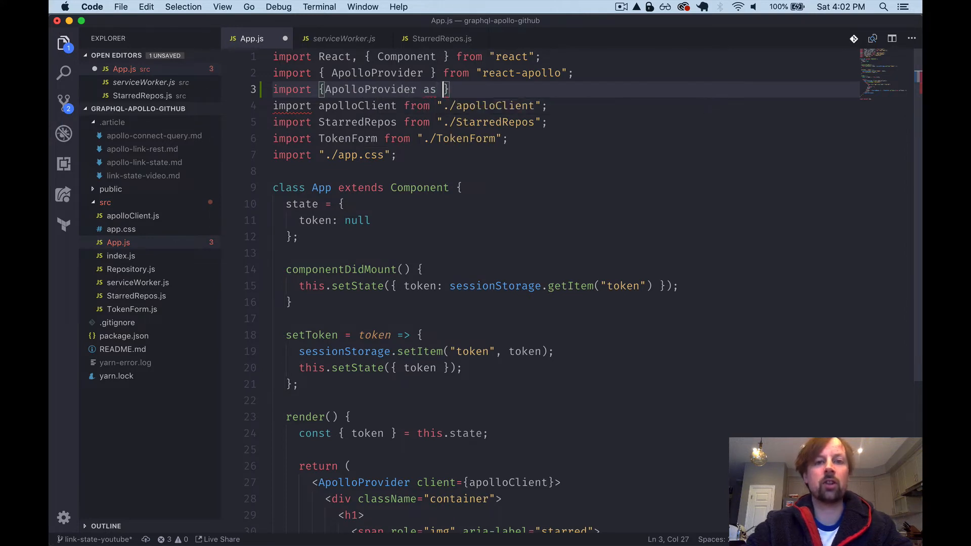
Import ApolloProvider as ApolloProviderHooks from react-apollo-hooks in App.js
type("ApolloProvider")
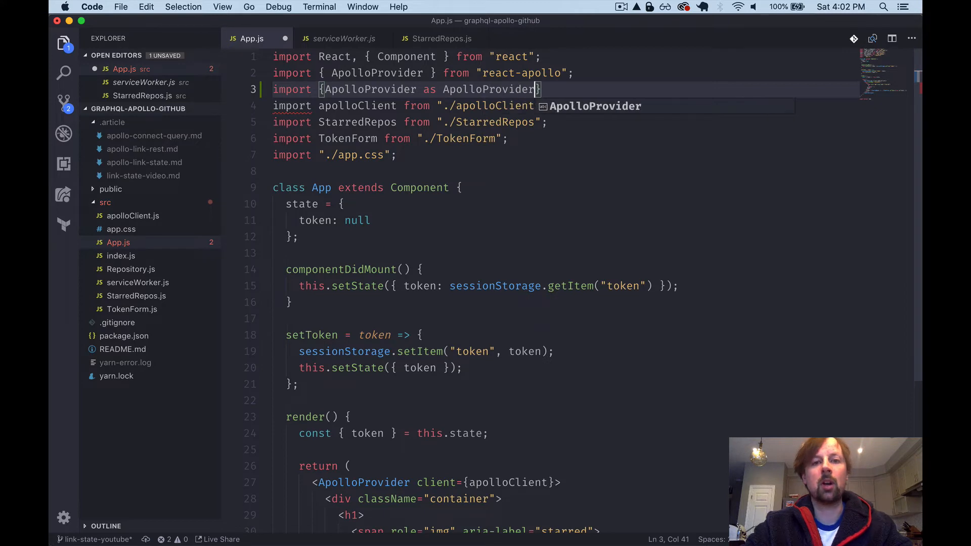
type("Hooks")
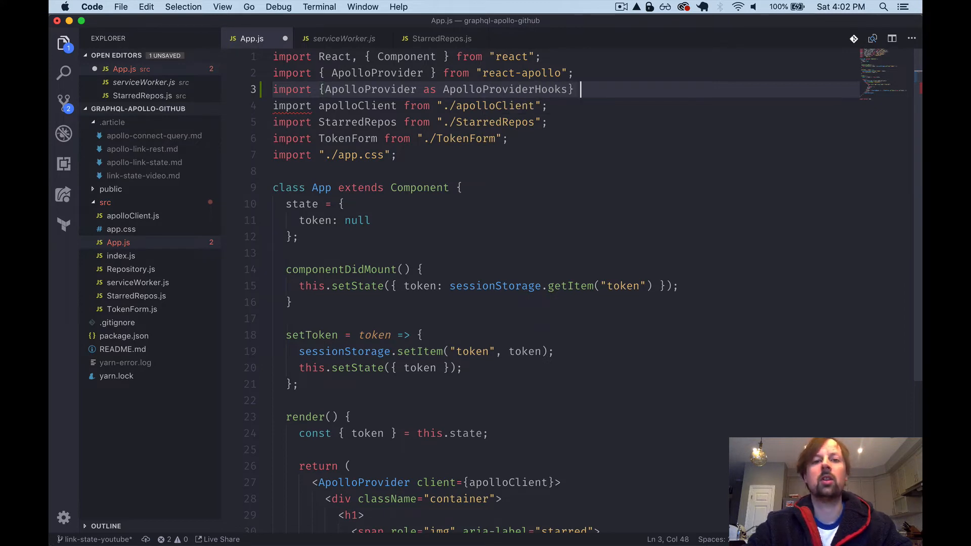
type("from \"Rea")
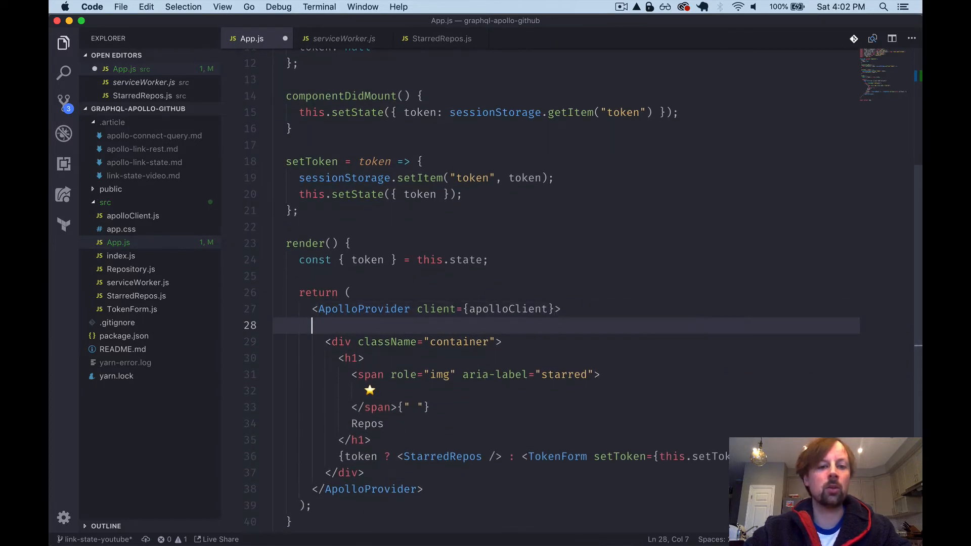
Wrap the container in <ApolloProviderHooks client={apolloClient}> and switch to the browser to check
type("<ApolloProviderHooks")
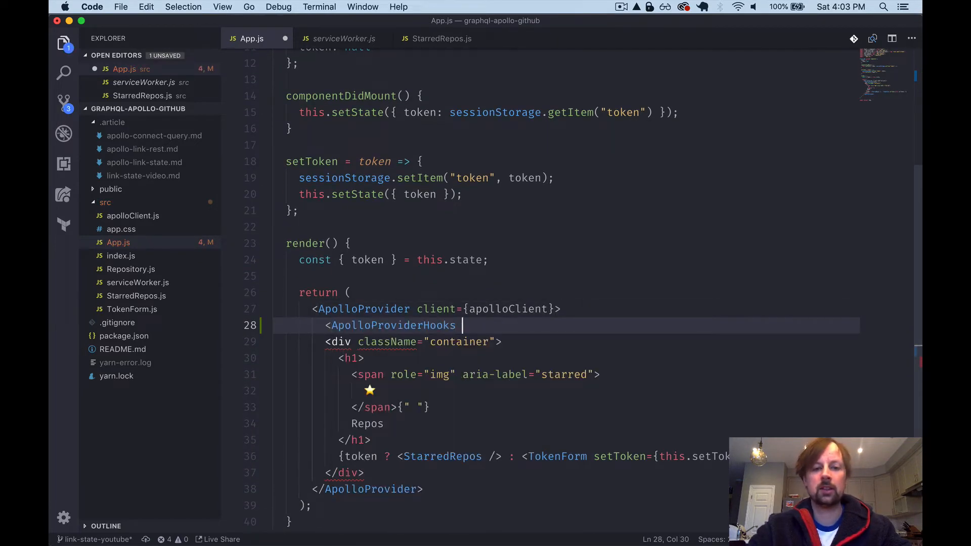
type("client={a")
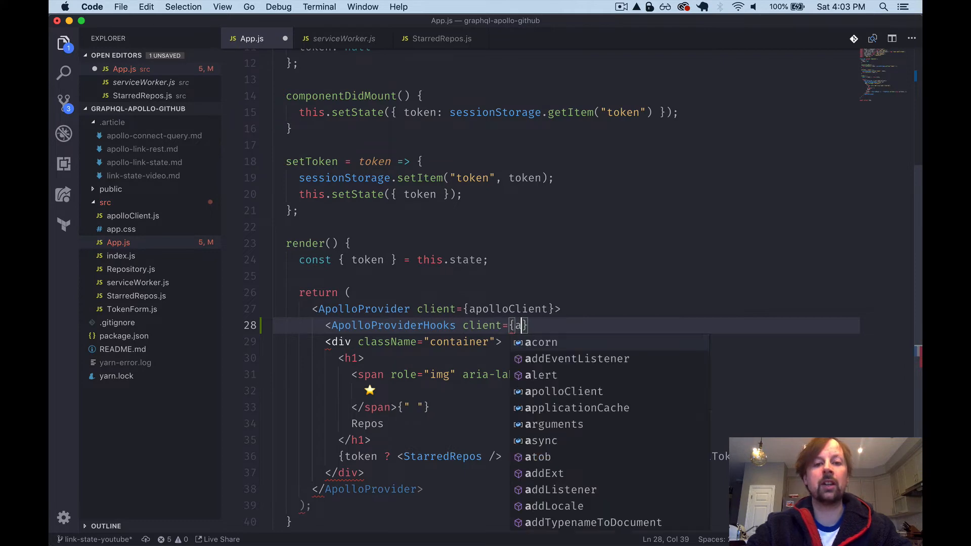
type("polloClient")
type("</ApolloProviderHooks>")
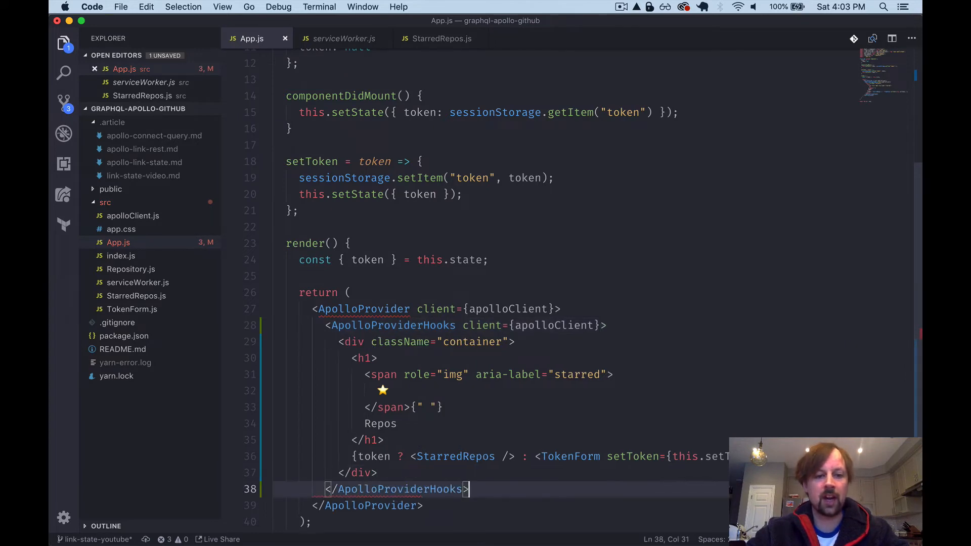
mouse_move(508, 375)
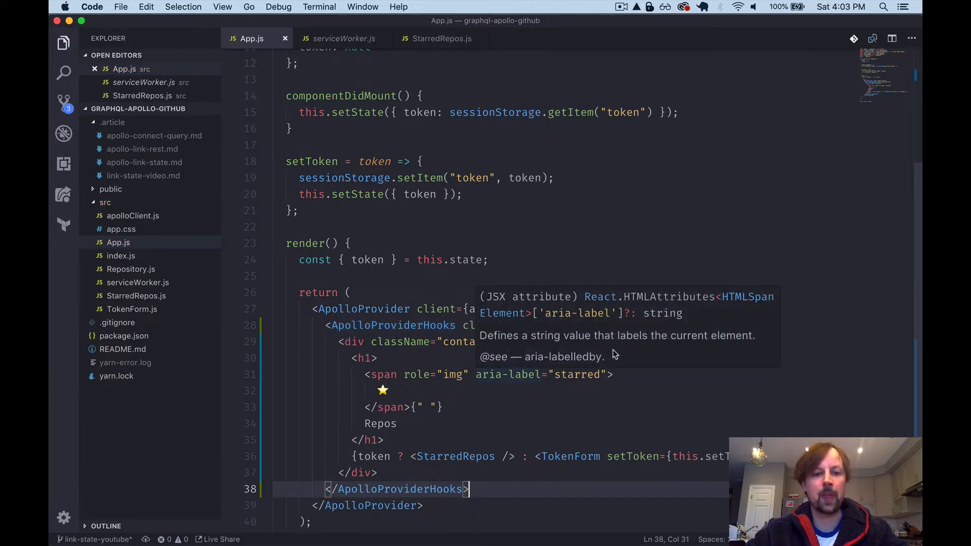
key("cmd+tab")
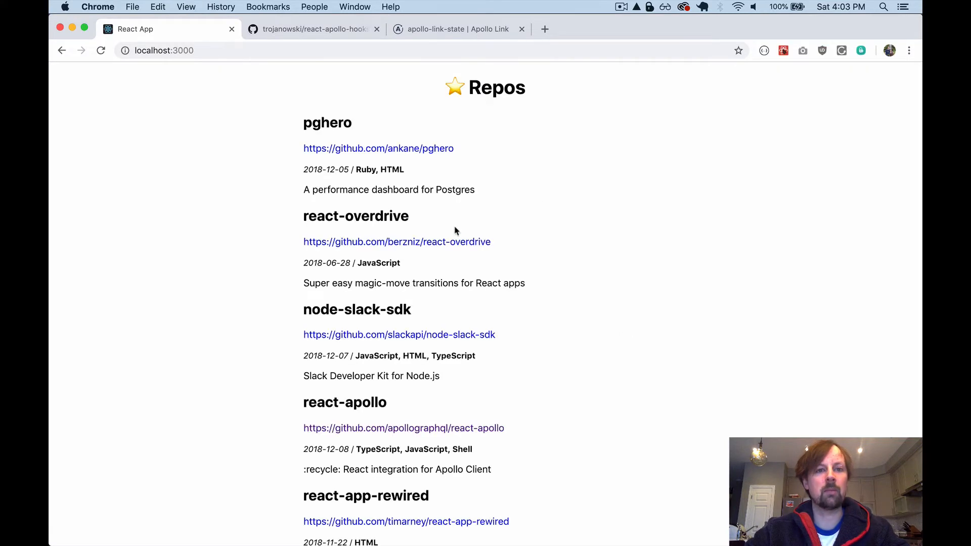
mouse_move(518, 377)
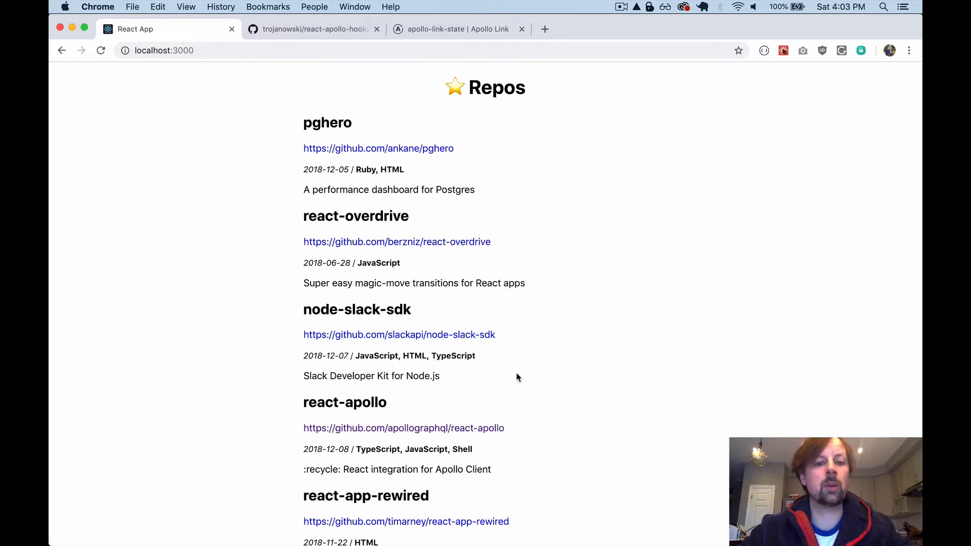
mouse_move(245, 366)
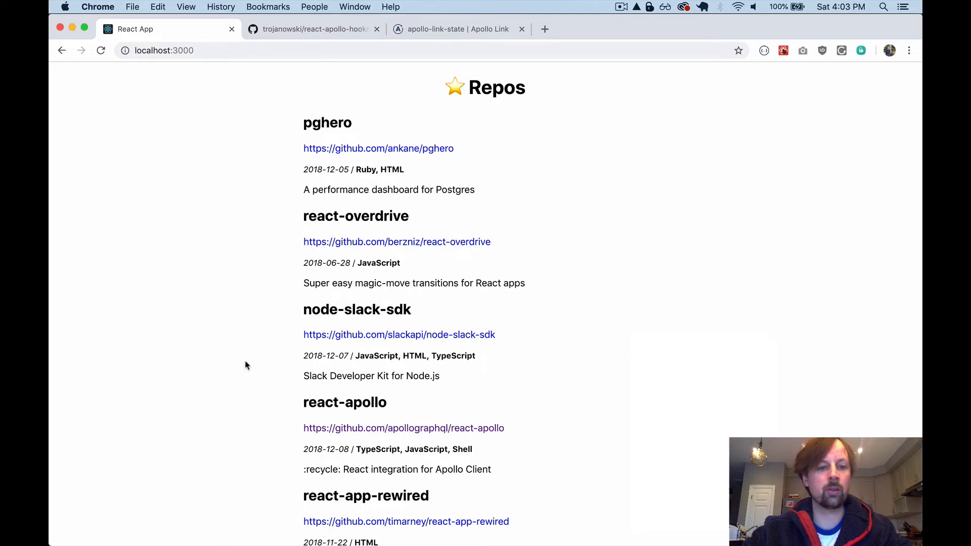
Return to the code editor after confirming the starred repos still render
key("F12")
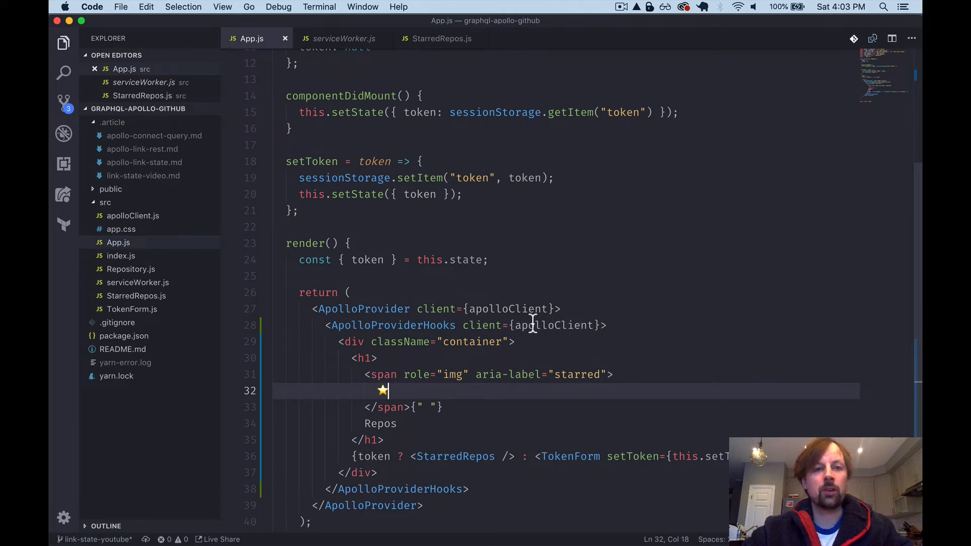
mouse_move(448, 52)
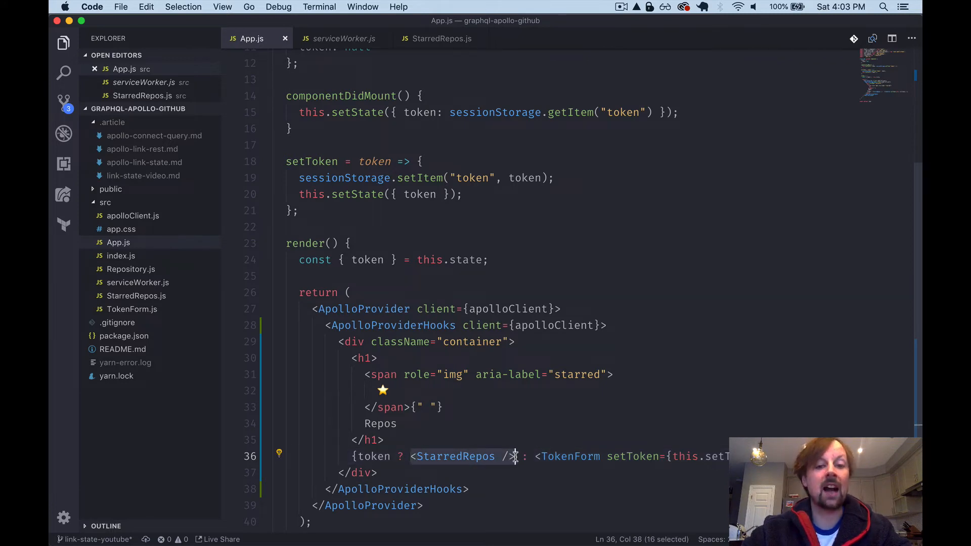
Jump from the StarredRepos usage in App.js to its definition in StarredRepos.js
double_click(372, 456)
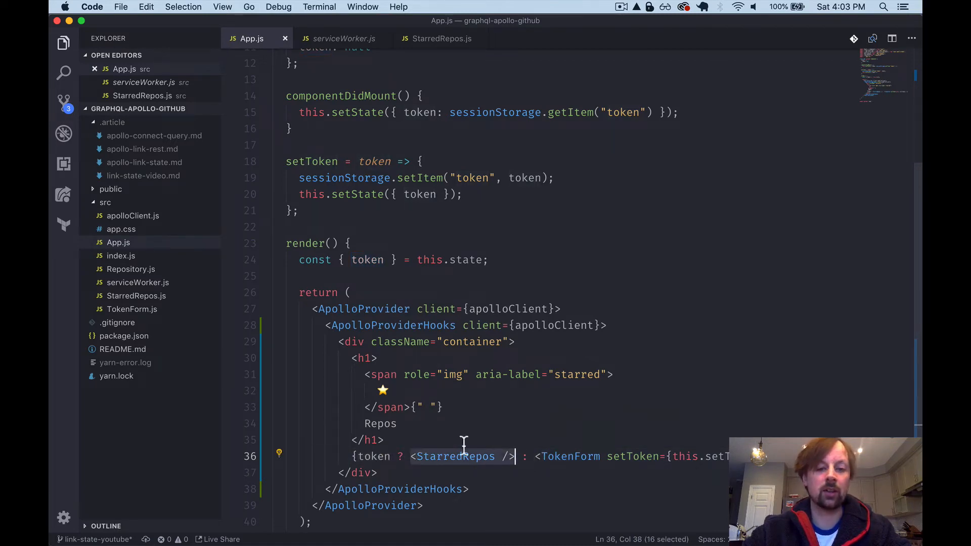
left_click(539, 457)
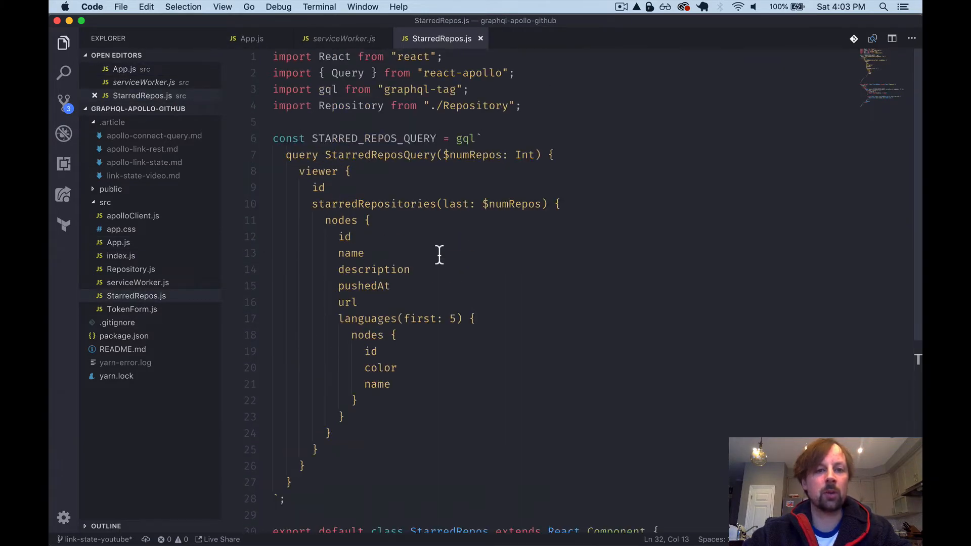
Import useQuery from react-apollo-hooks in place of Query and scroll to the class component
scroll("down", 3)
type("import {useQuery} f")
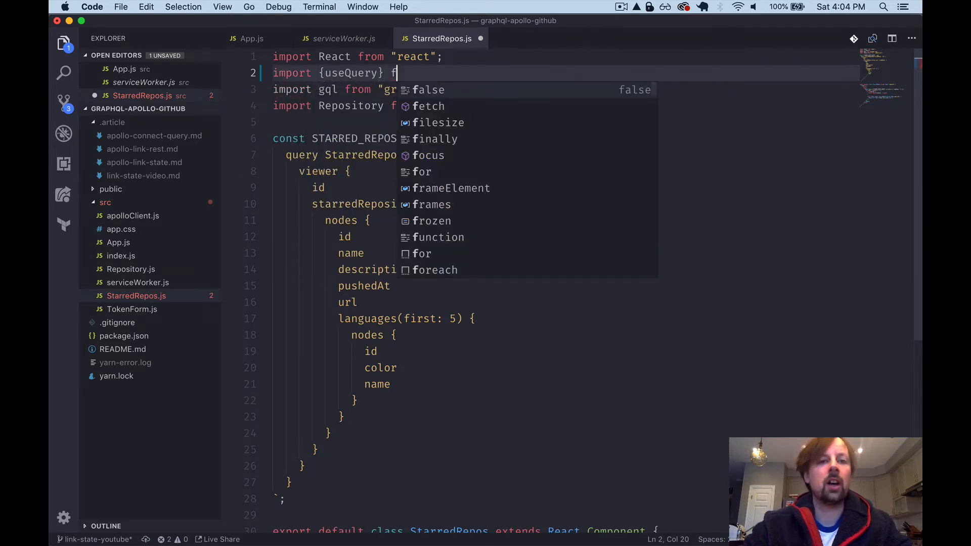
type("\"read")
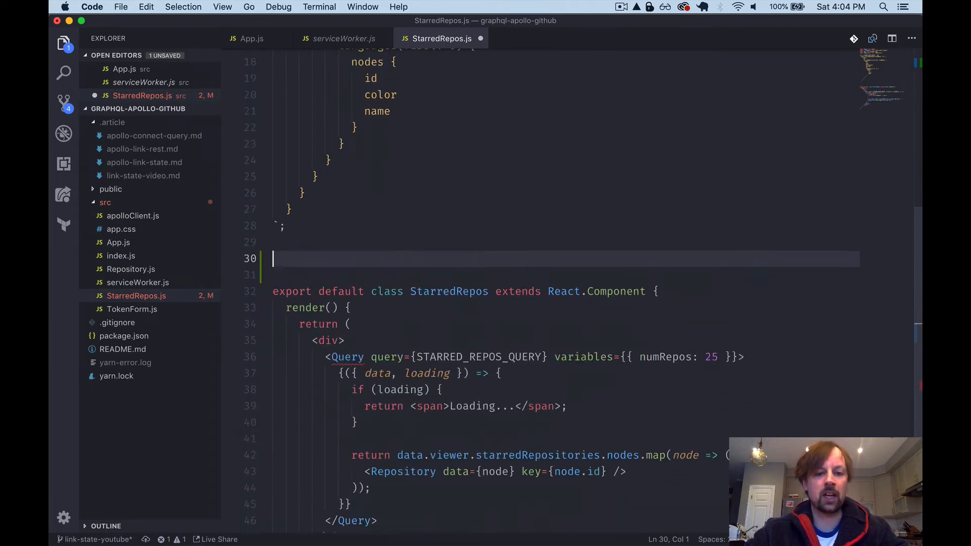
scroll("down", 3)
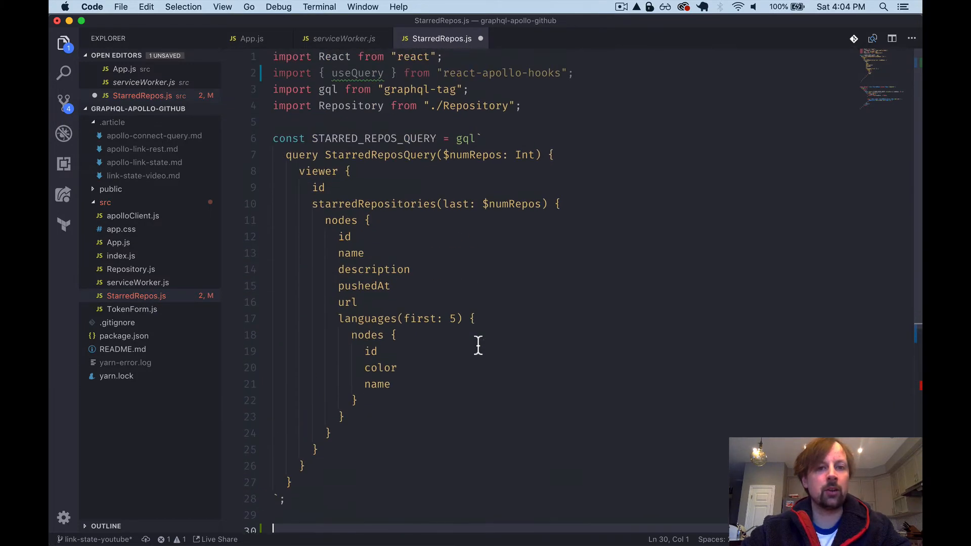
scroll("down", 3)
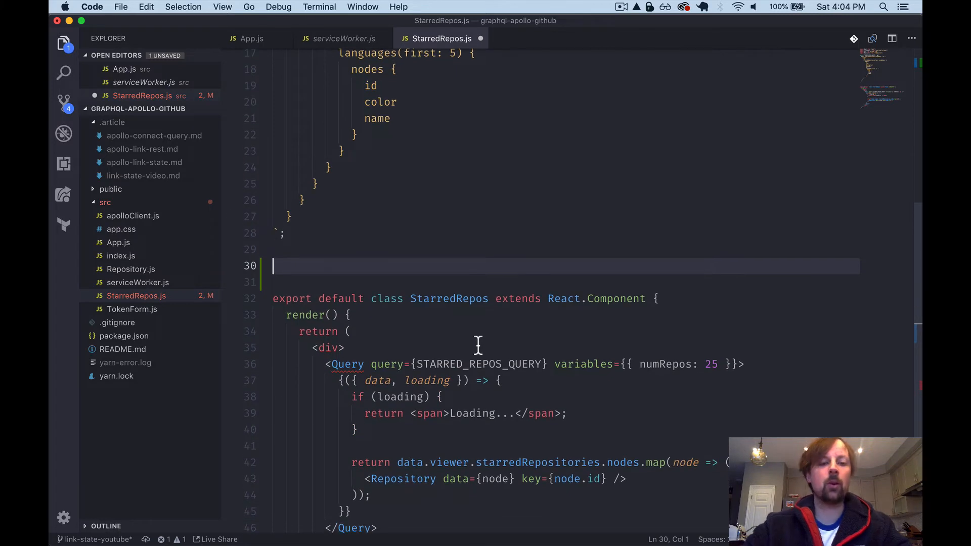
Start an exported StarredRepos function destructuring { data, loading } from a useQuery call
type("e")
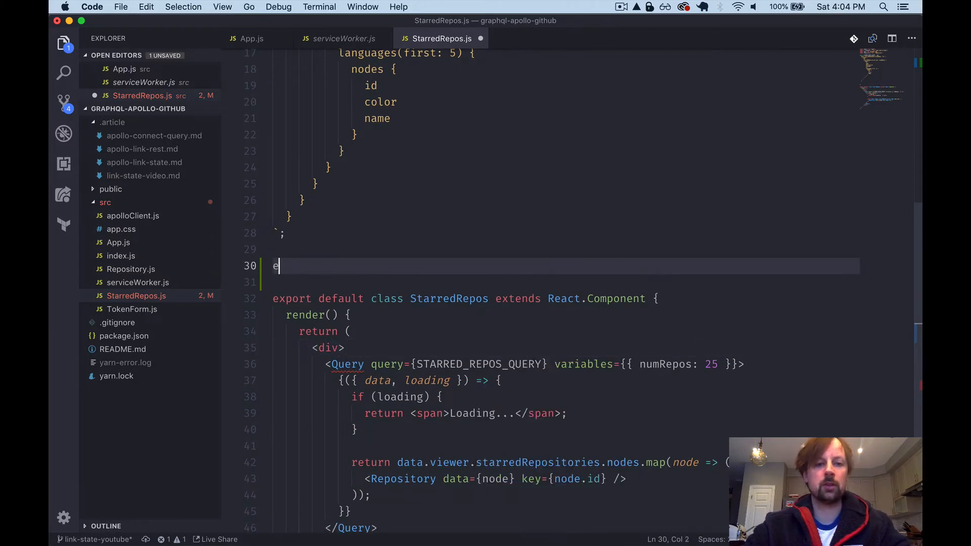
type("xport")
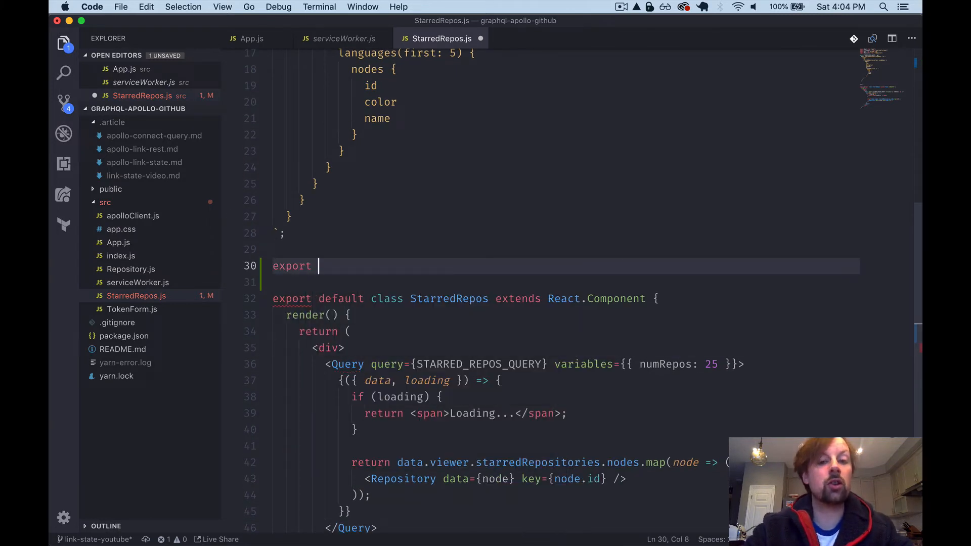
mouse_move(388, 384)
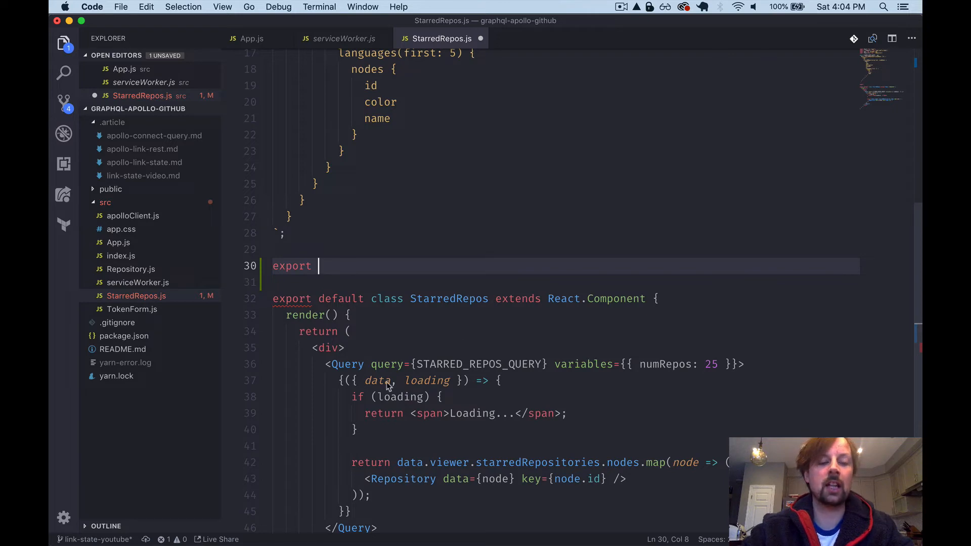
type("default function StarredRepos() {")
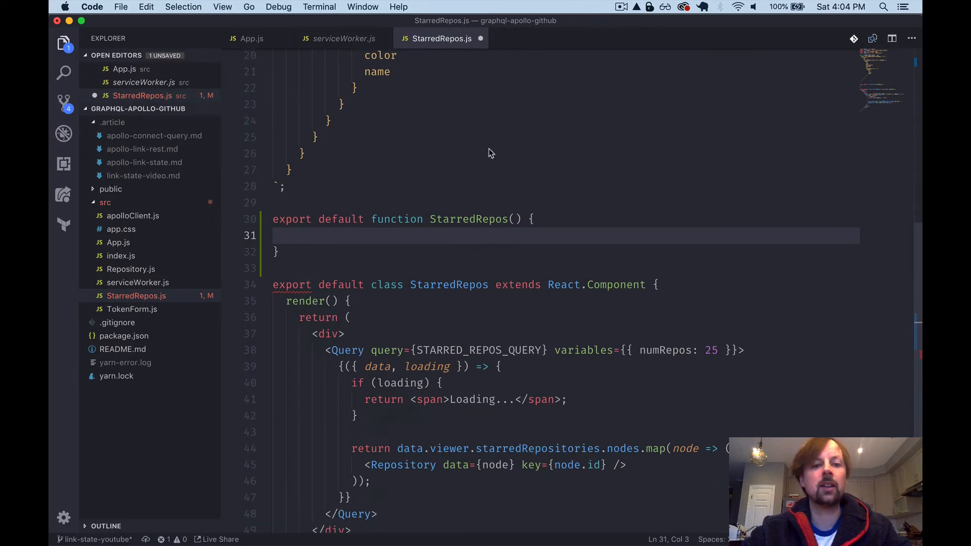
mouse_move(320, 226)
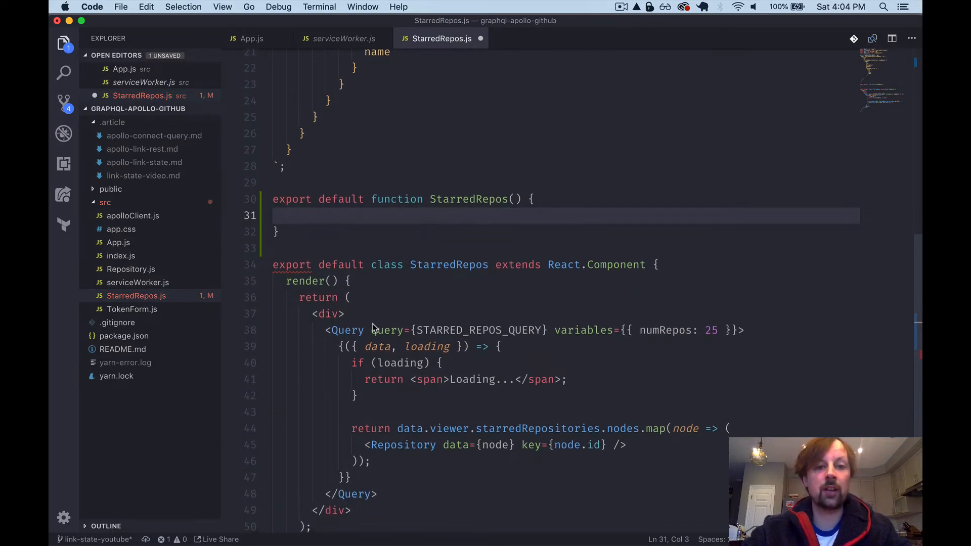
mouse_move(405, 289)
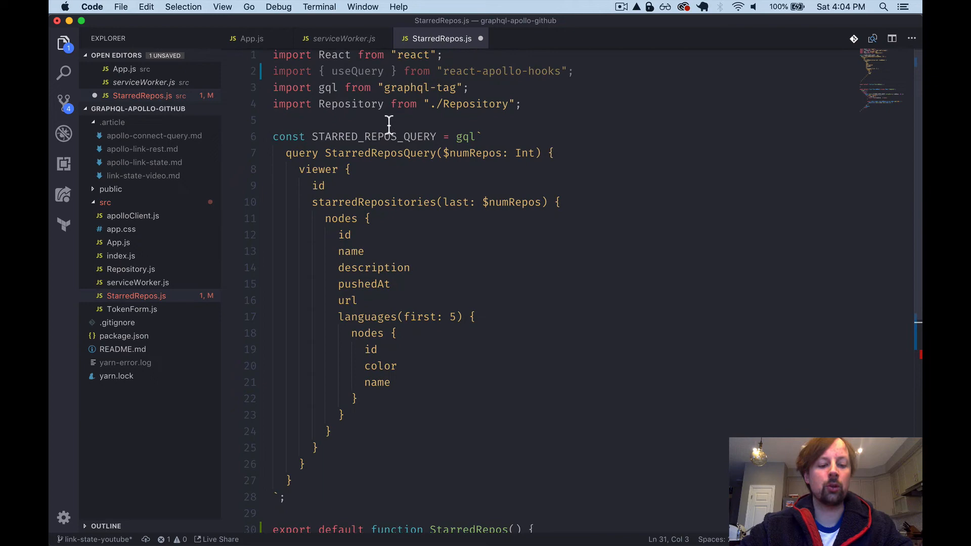
scroll("down", 3)
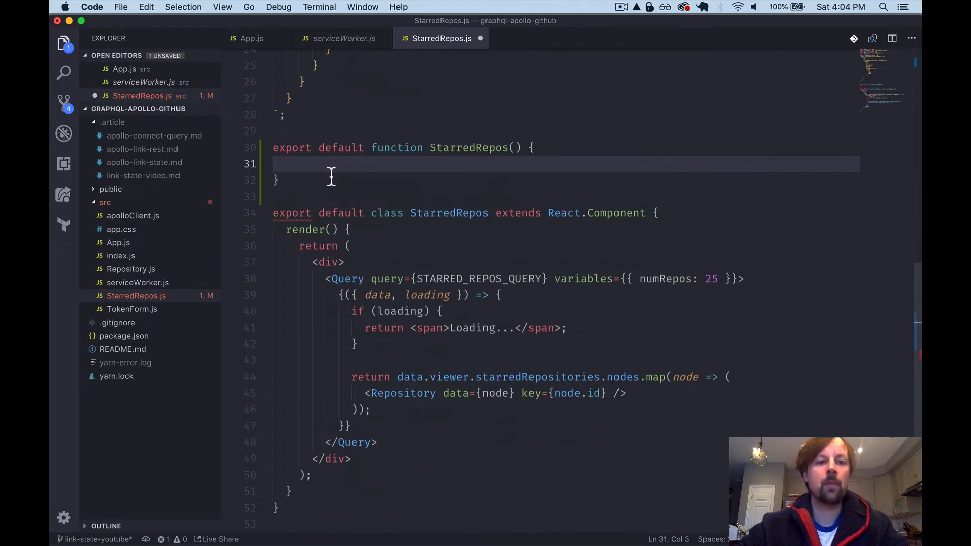
type("const")
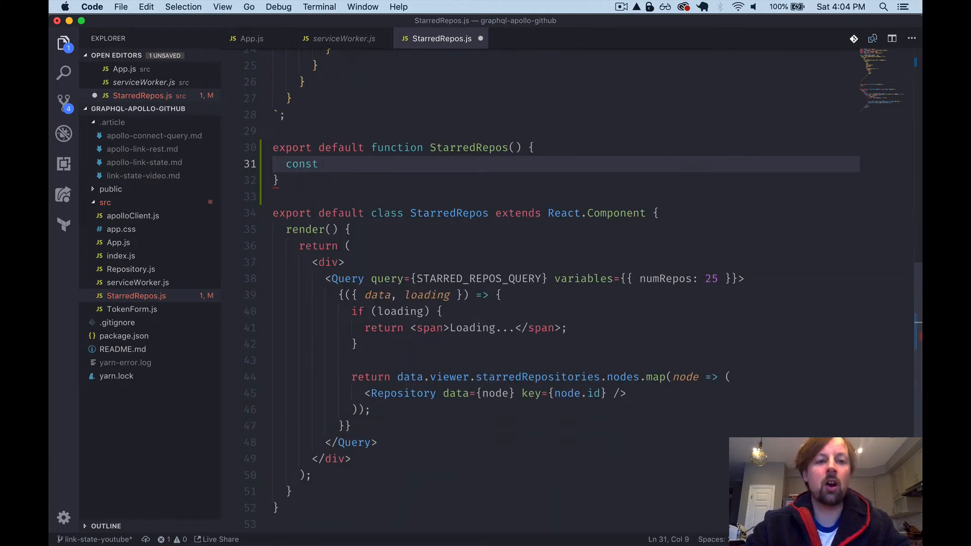
type("{")
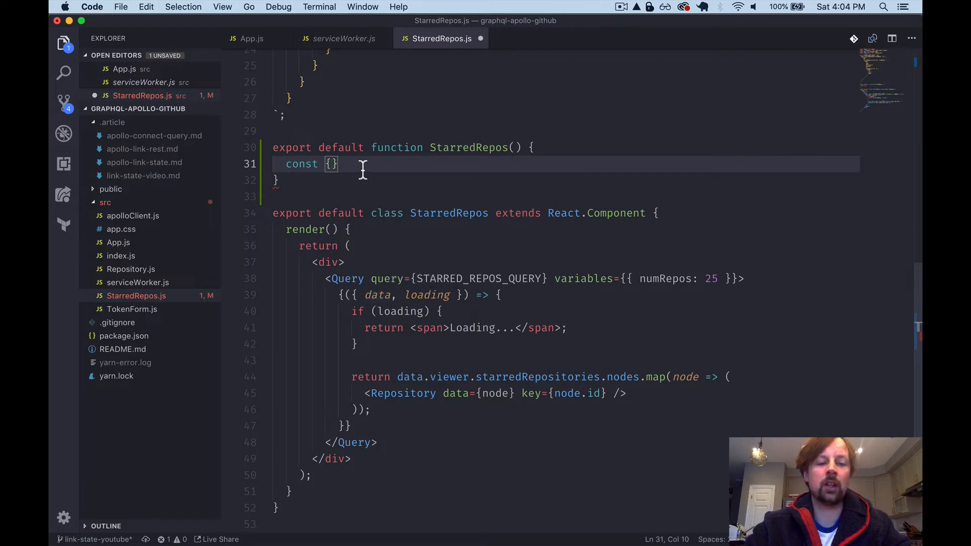
type("data, loading")
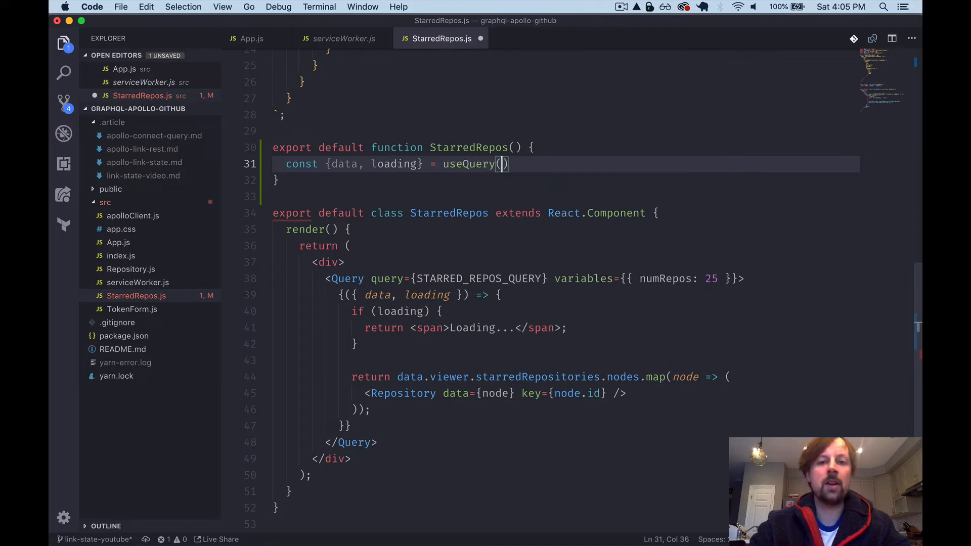
Pass STARRED_REPOS_QUERY with variables { numRepos: 25 } to useQuery and save the file
left_click(446, 278)
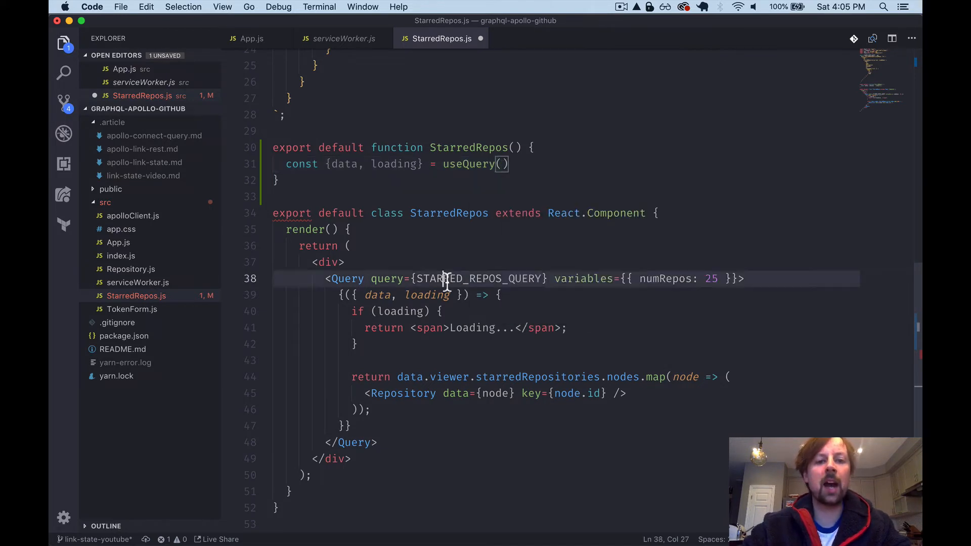
type("STARRED_REPOS_QUERY")
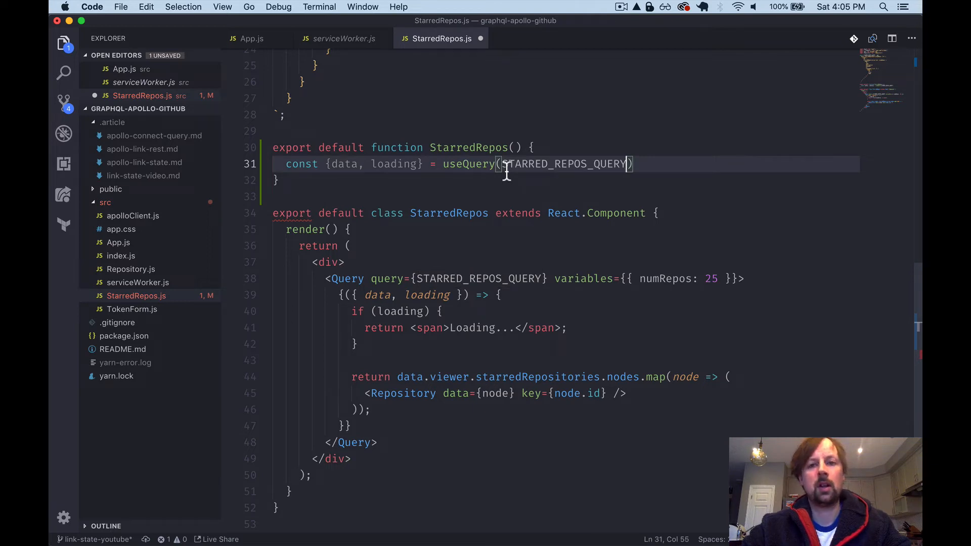
type(",")
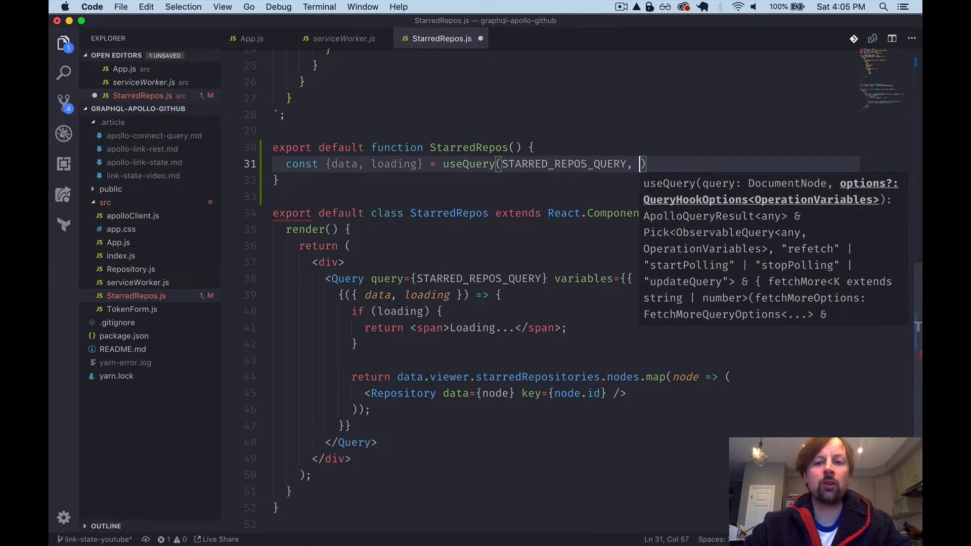
type("{{v")
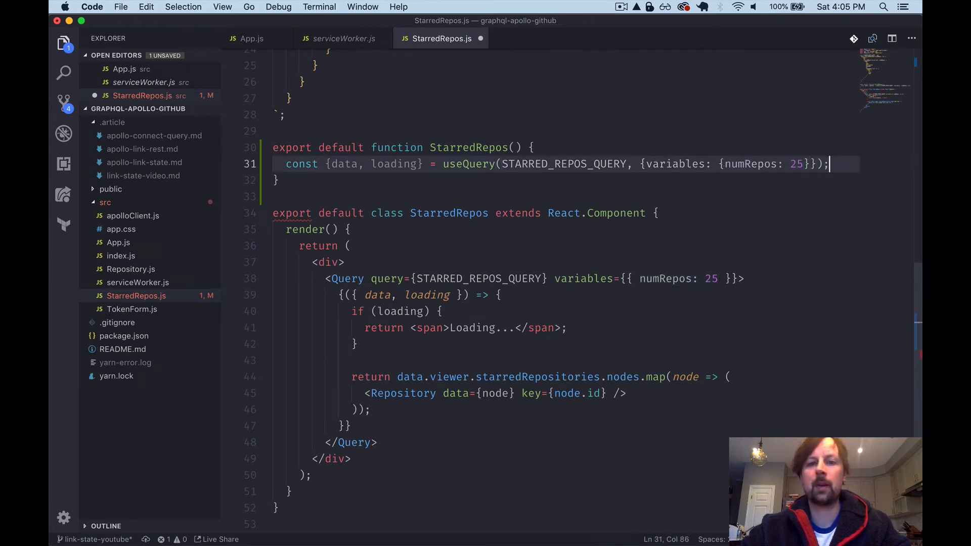
key("cmd+s")
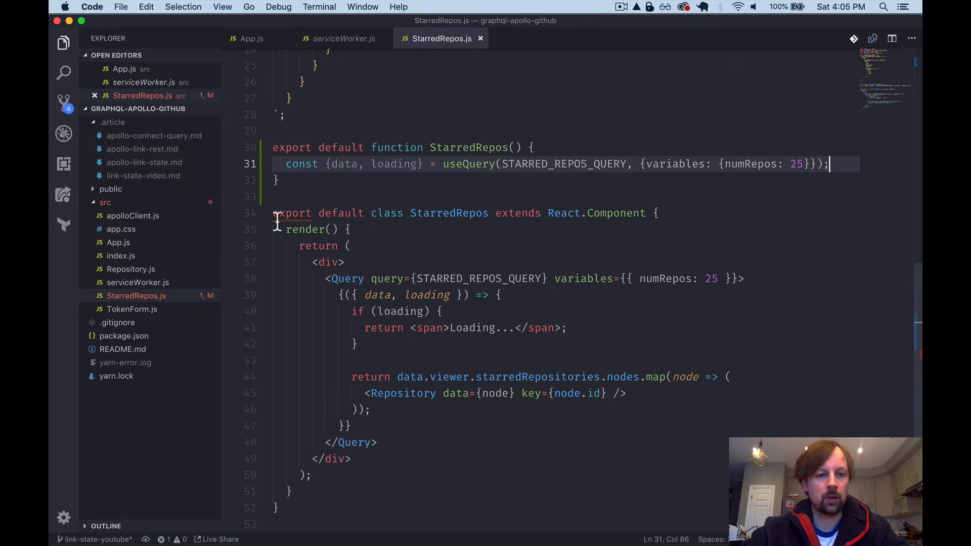
Comment out the old class and add an if (loading) return of the Loading span
type("/*")
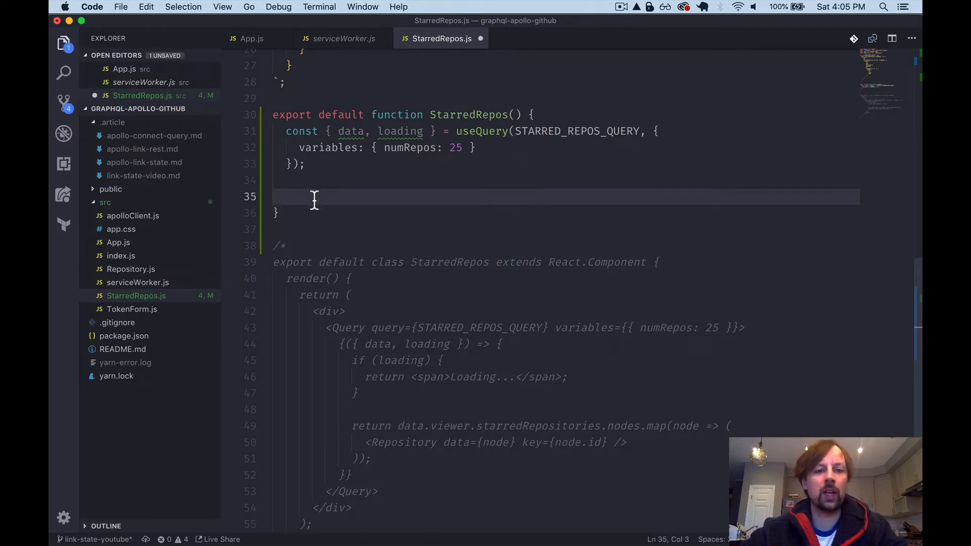
double_click(400, 131)
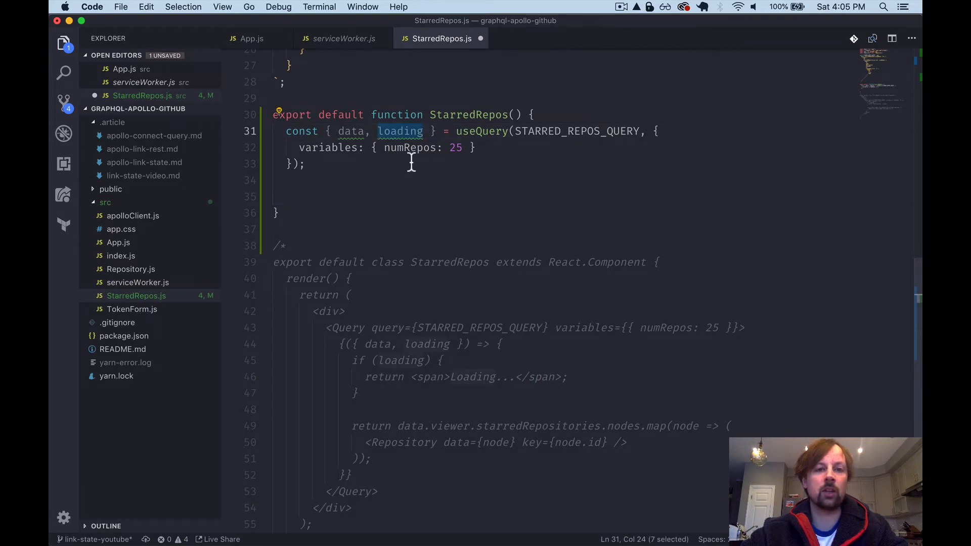
type("if (loading) {")
type("return <span>Loading...</span>;")
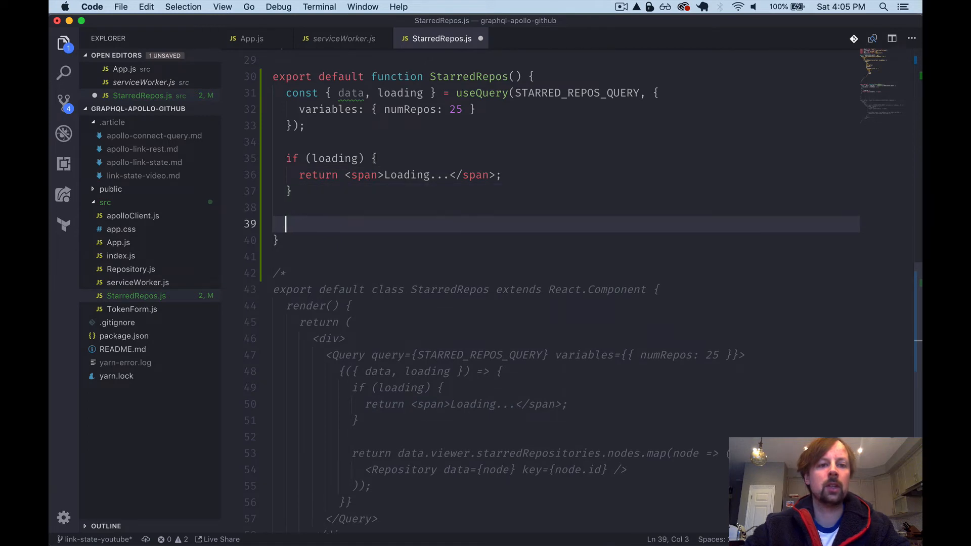
Copy the starred-repo map return from the old class into the function, then delete the class
scroll("down", 3)
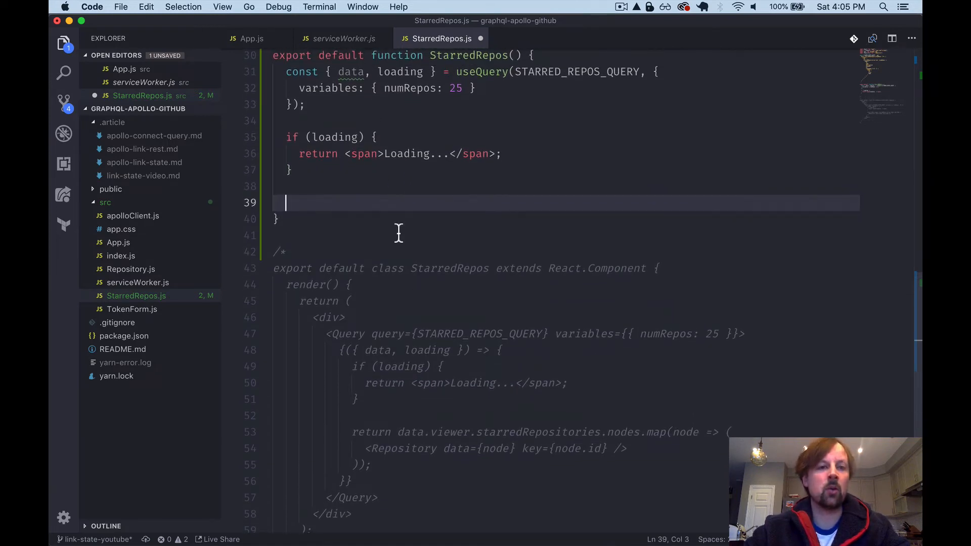
scroll("down", 3)
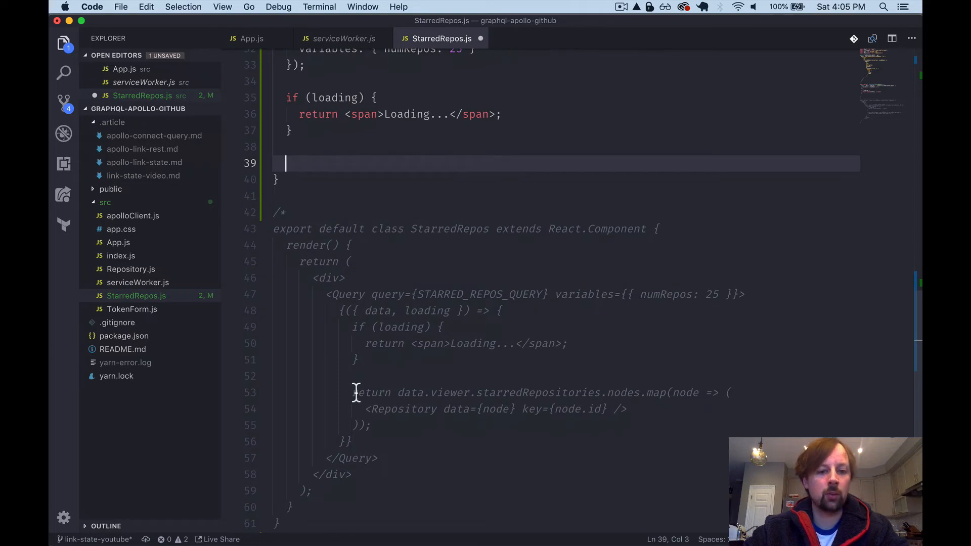
left_click_drag(354, 392, 370, 426)
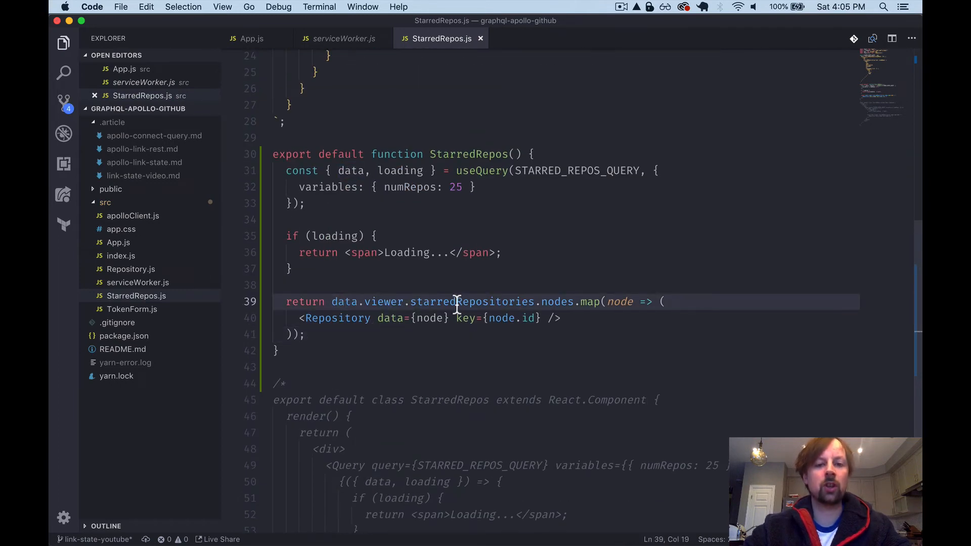
mouse_move(619, 301)
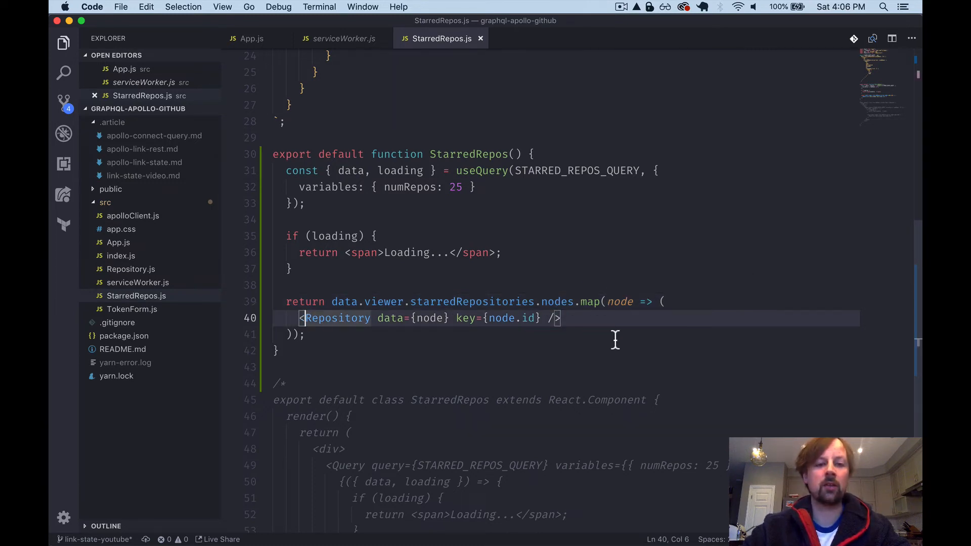
scroll("down", 3)
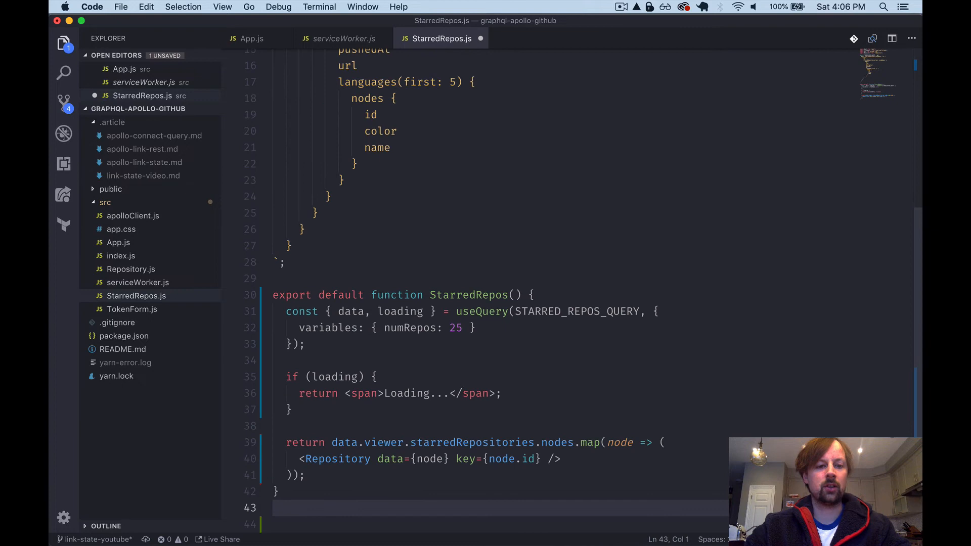
Save the file and read the 'suspended while rendering, no fallback UI' error in Chrome
key("cmd+s")
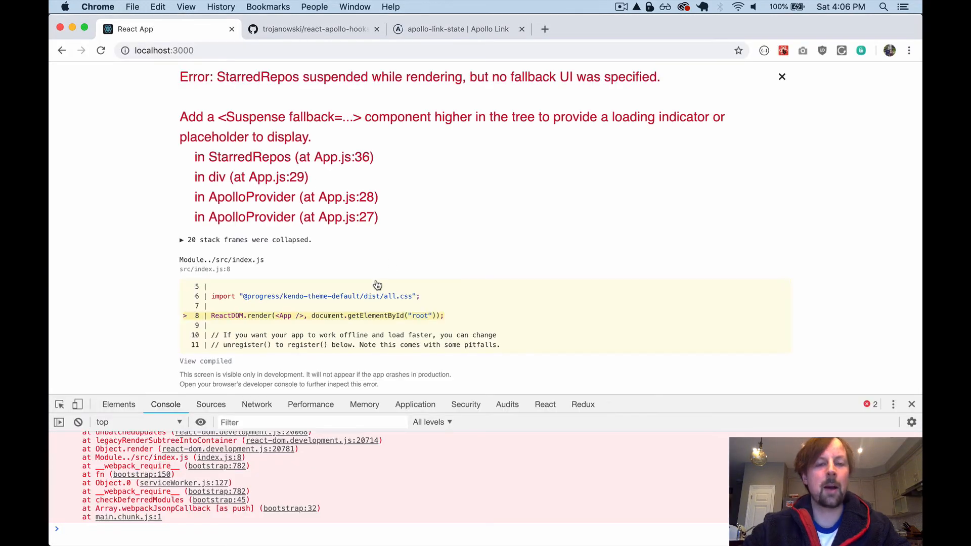
mouse_move(247, 101)
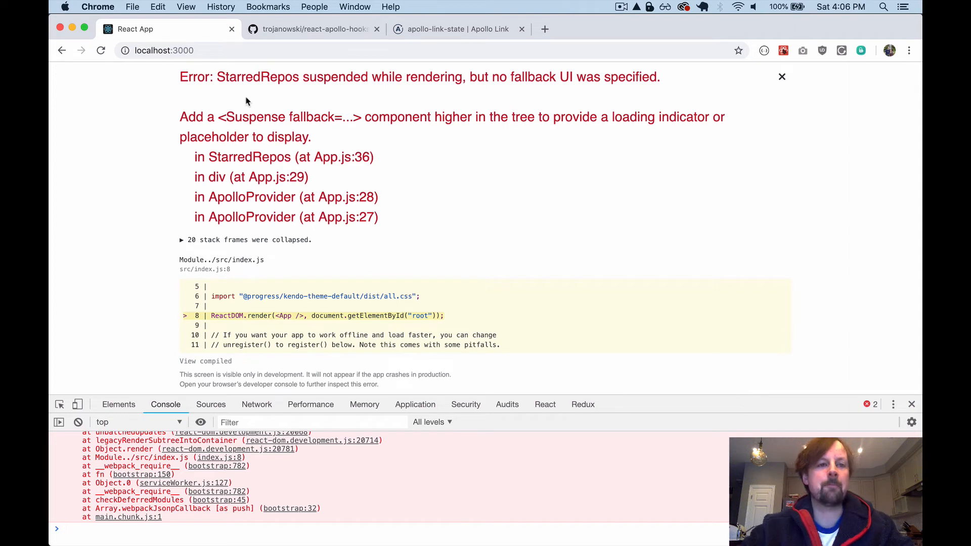
mouse_move(184, 76)
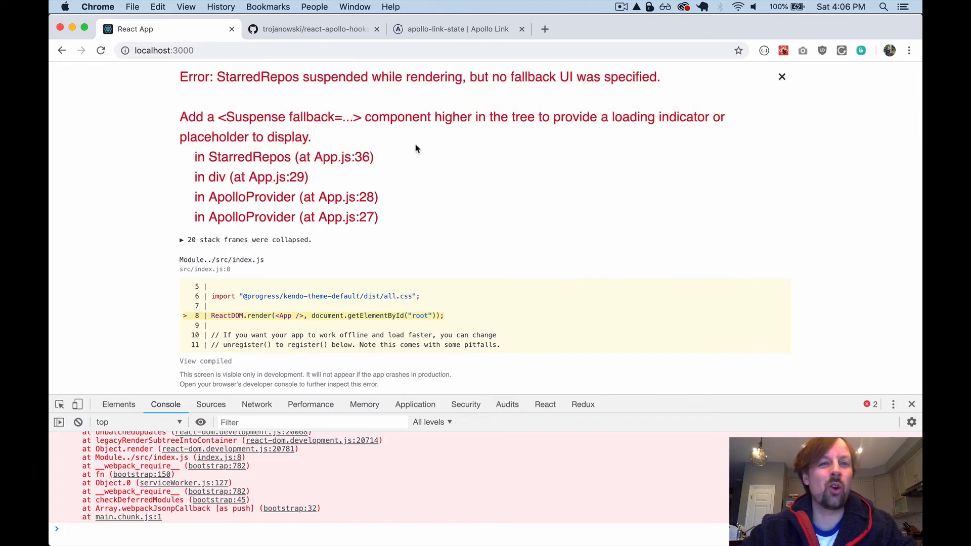
mouse_move(325, 158)
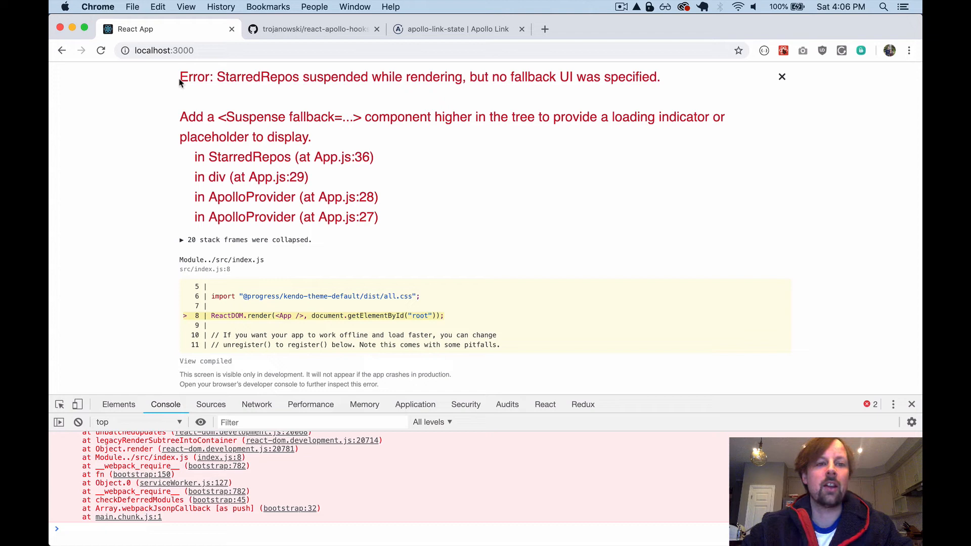
left_click_drag(180, 77, 393, 216)
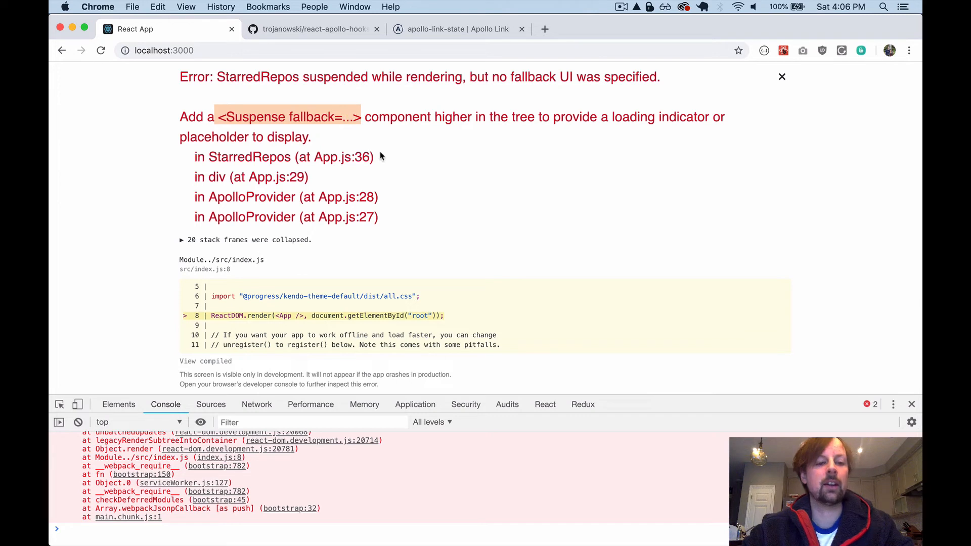
mouse_move(359, 111)
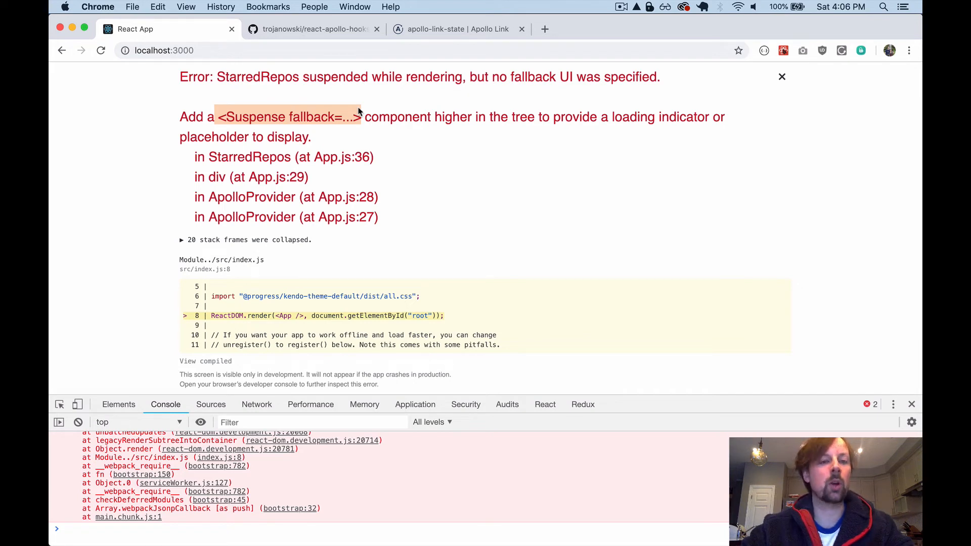
mouse_move(301, 151)
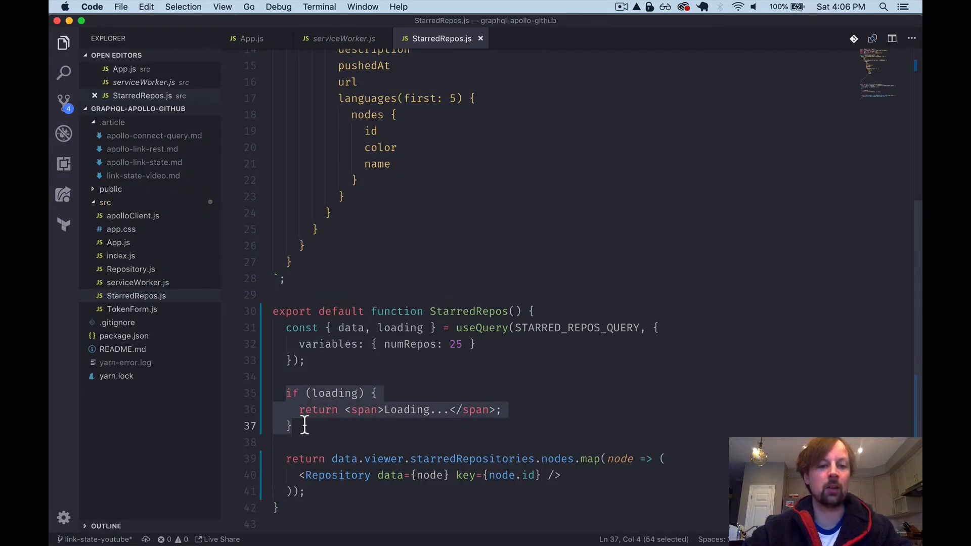
left_click(291, 426)
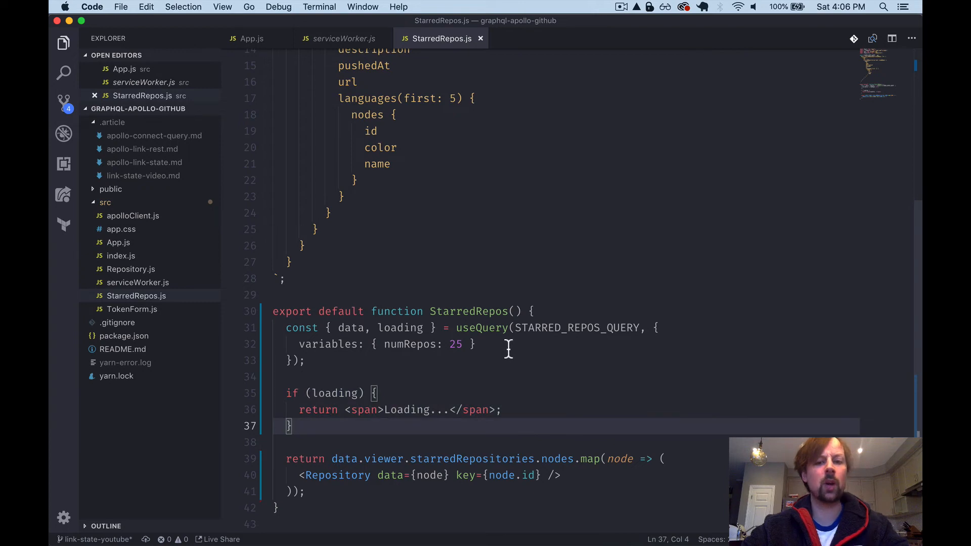
left_click(476, 344)
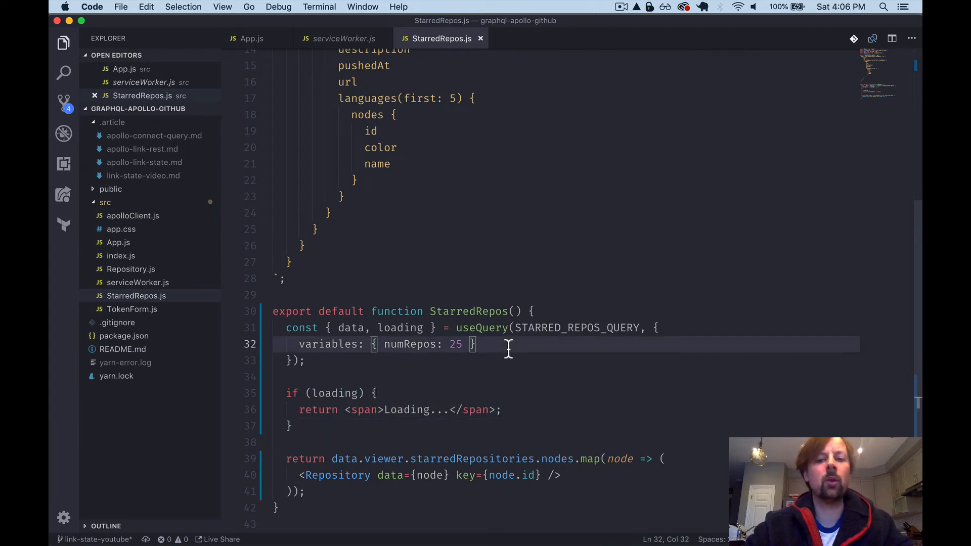
type("sus")
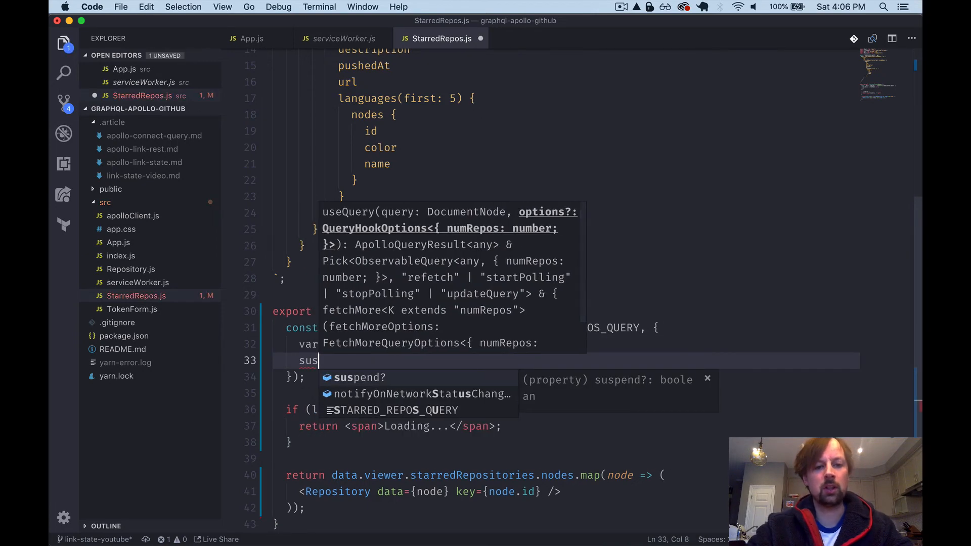
type("pend: false")
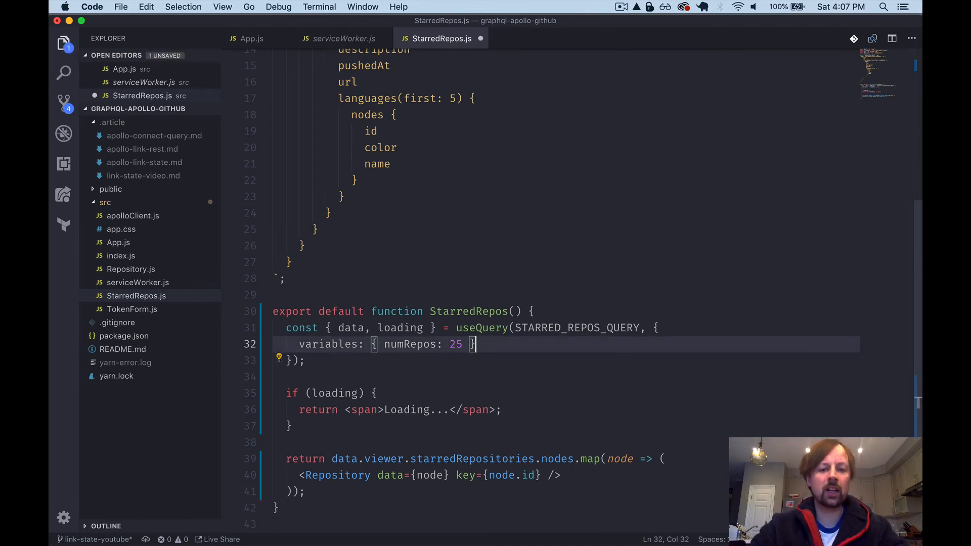
key("cmd+s")
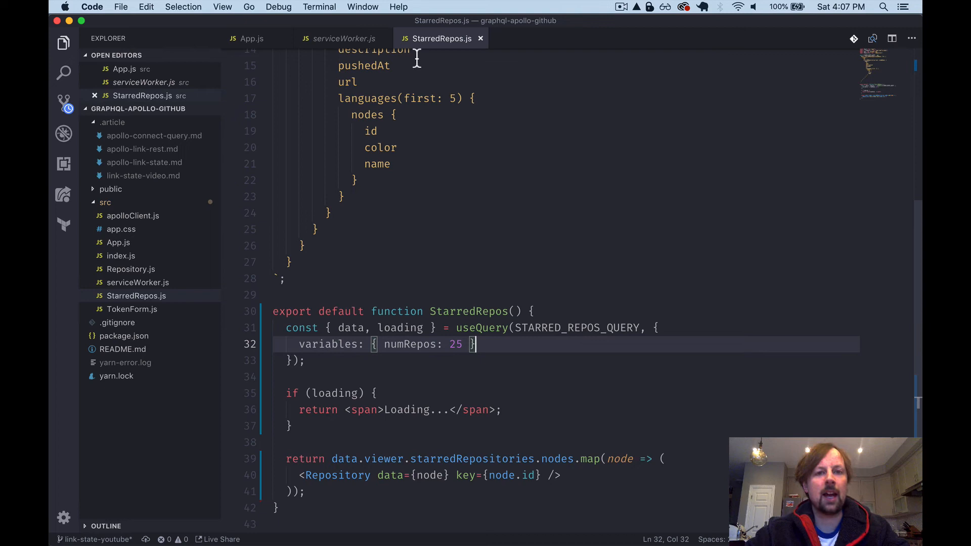
left_click(251, 38)
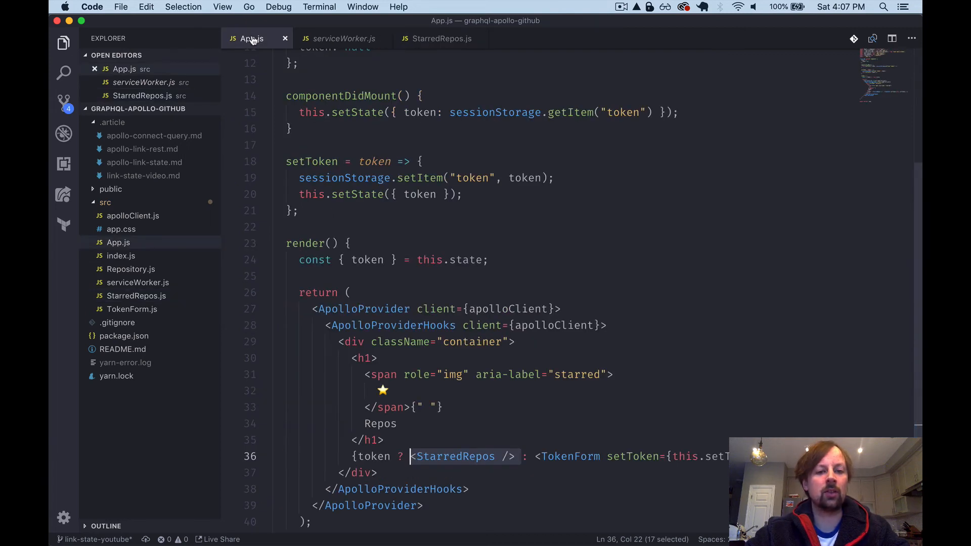
Import Suspense from react in App.js
left_click(409, 456)
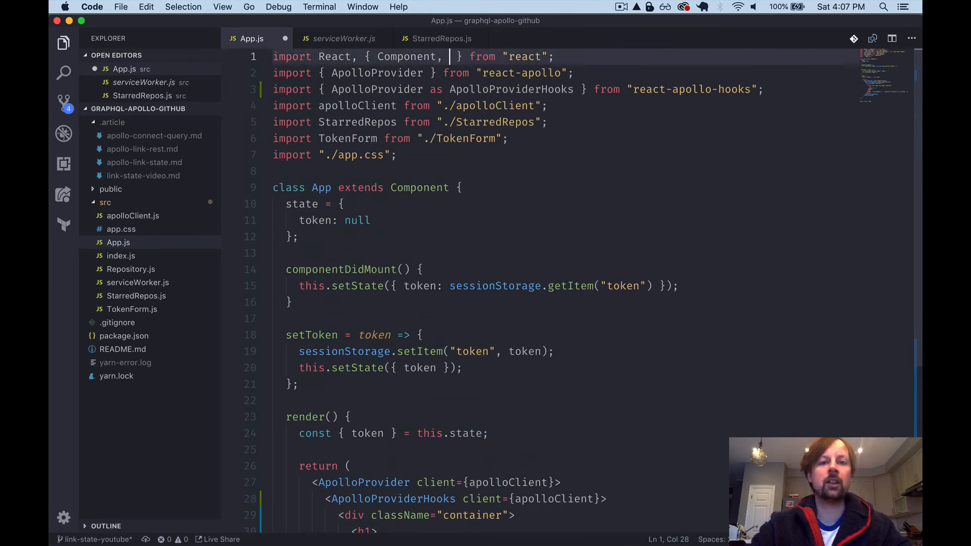
type("Suspense")
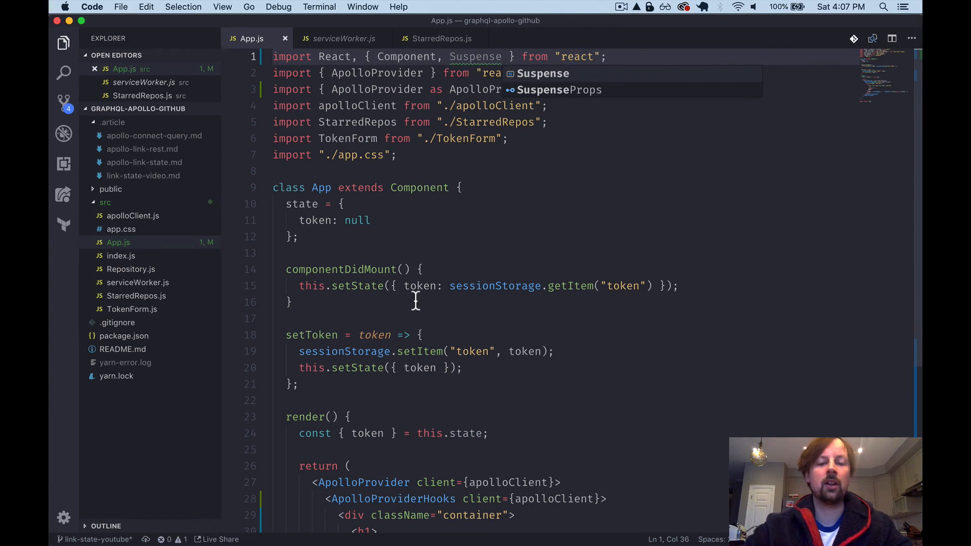
scroll("down", 3)
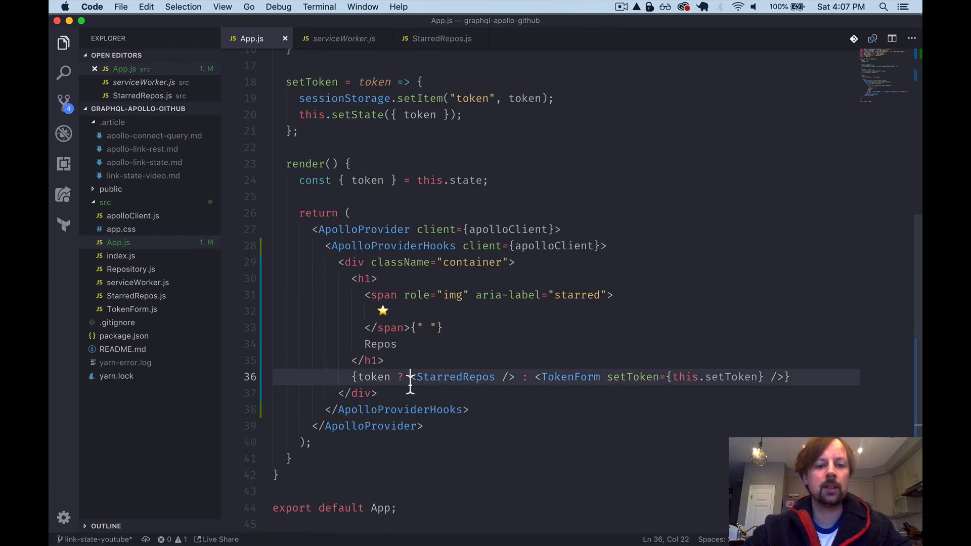
Wrap <StarredRepos /> in <Suspense fallback={<span>Suspense loading...</span>}>
type("<Suspence")
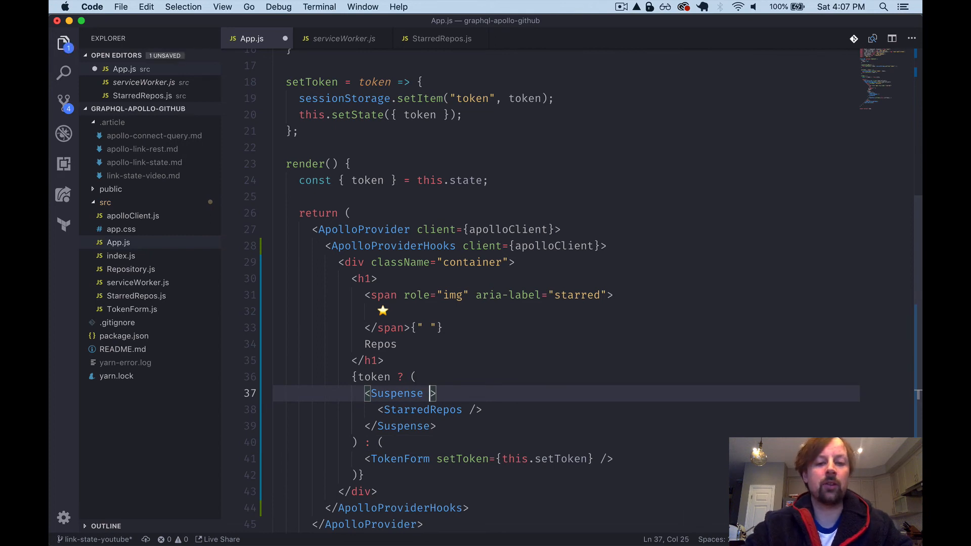
type("fallback=")
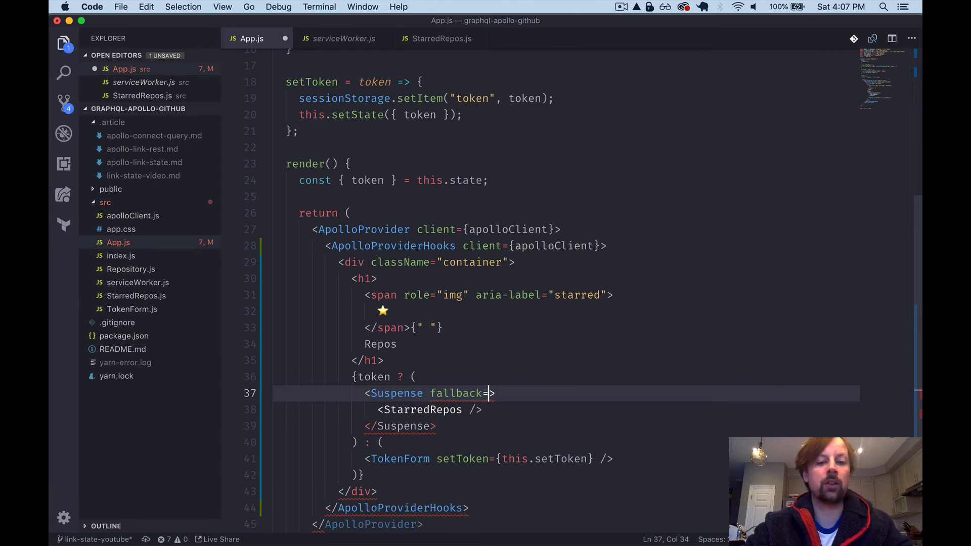
type("{}")
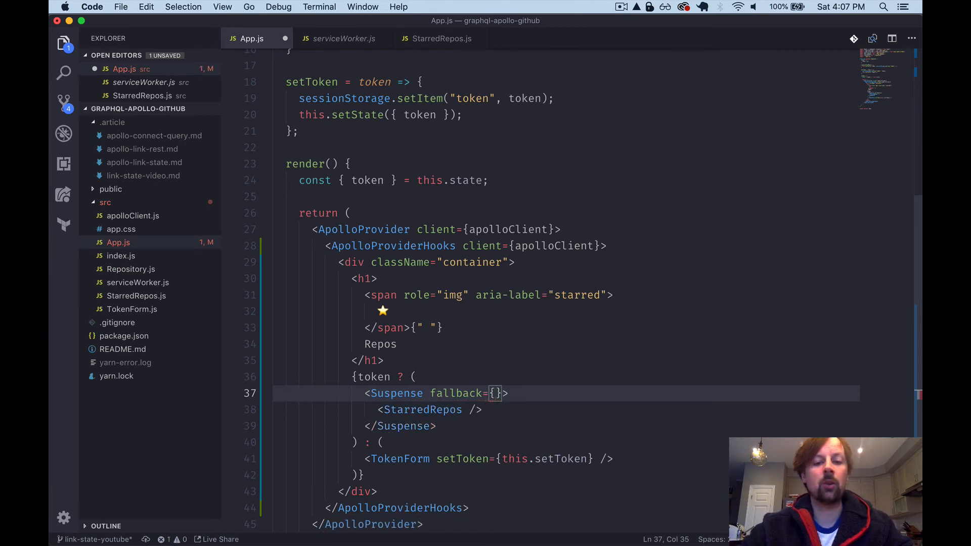
type("<span>Suspense l</span>")
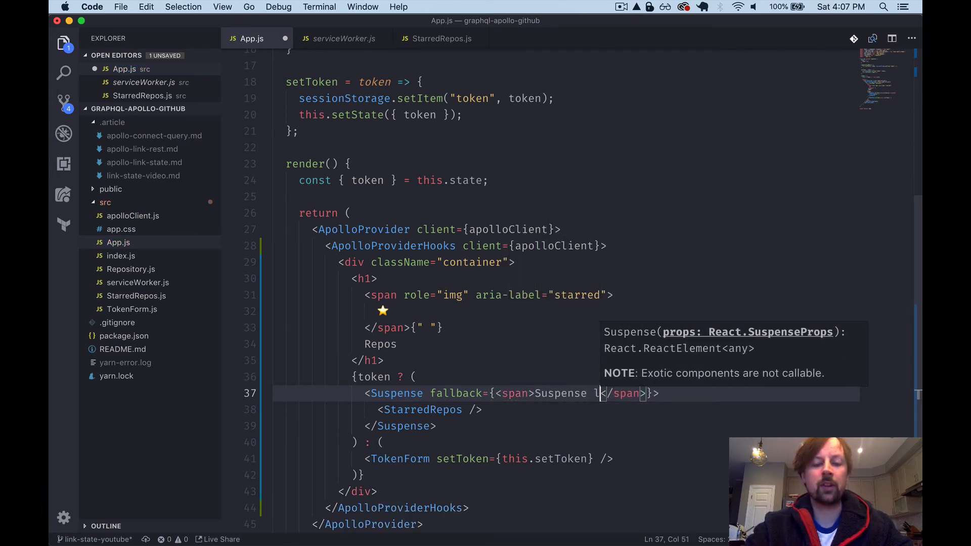
type("oading...")
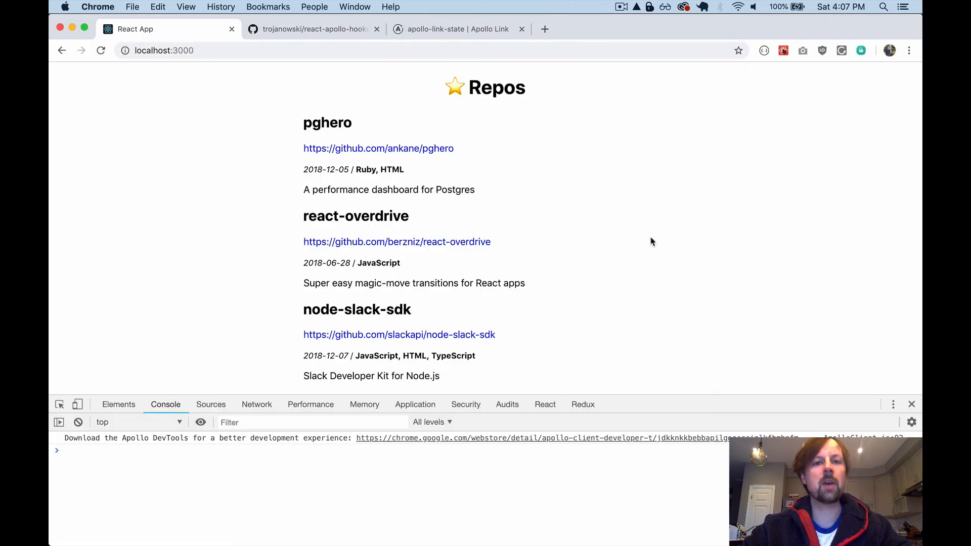
mouse_move(335, 128)
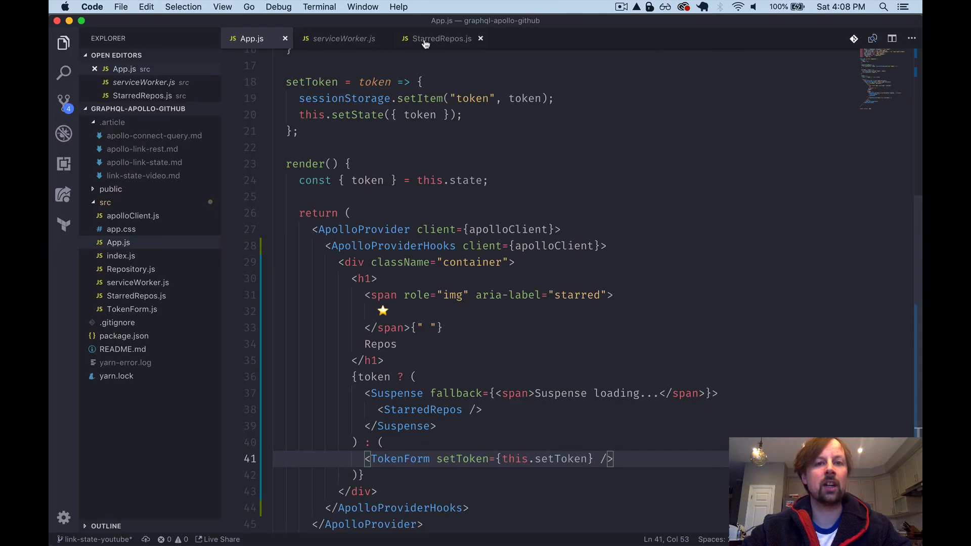
Remove loading from the useQuery destructure and the if (loading) block in StarredRepos.js
left_click(440, 39)
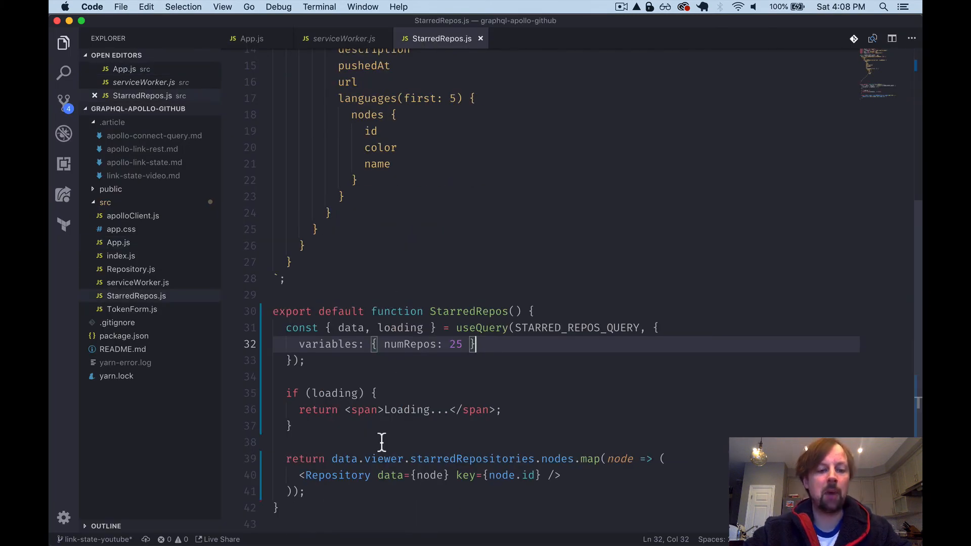
double_click(400, 328)
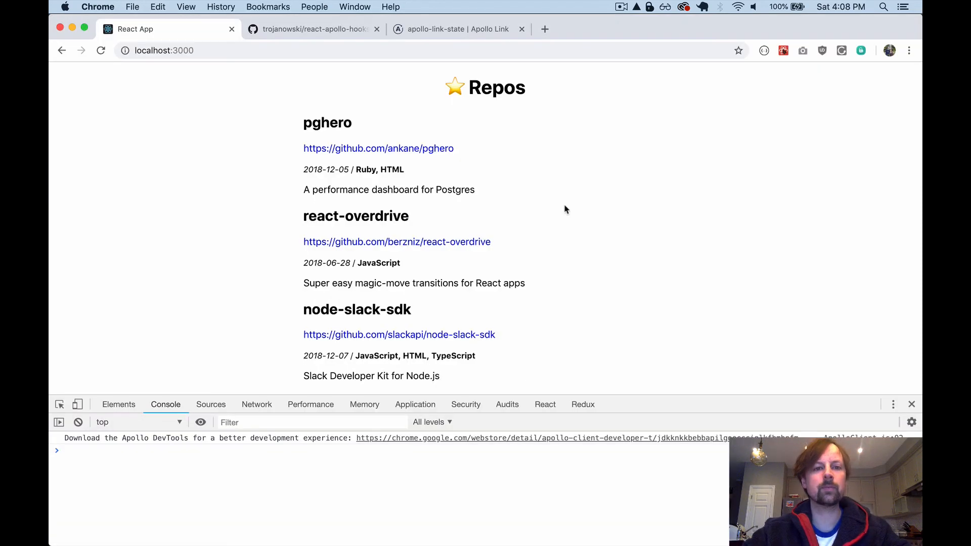
left_click(101, 50)
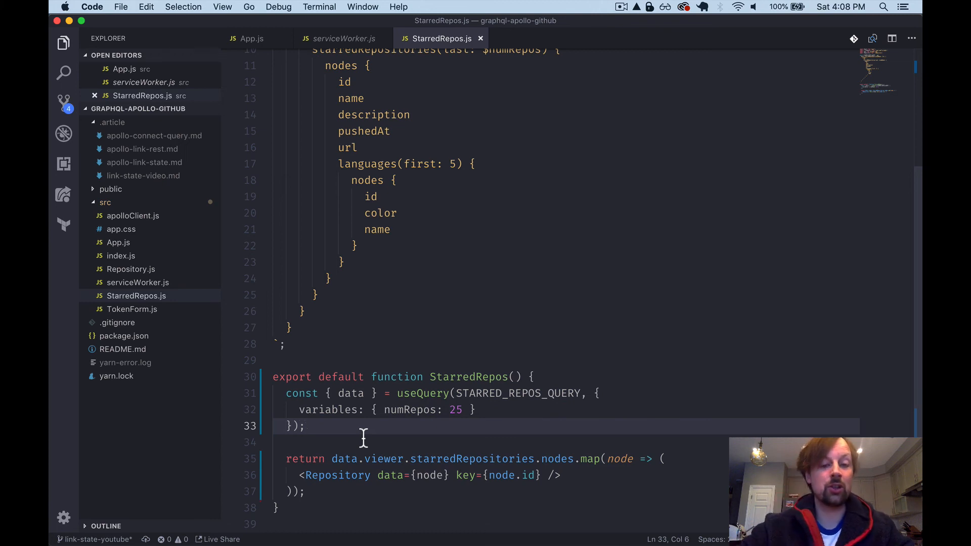
mouse_move(423, 393)
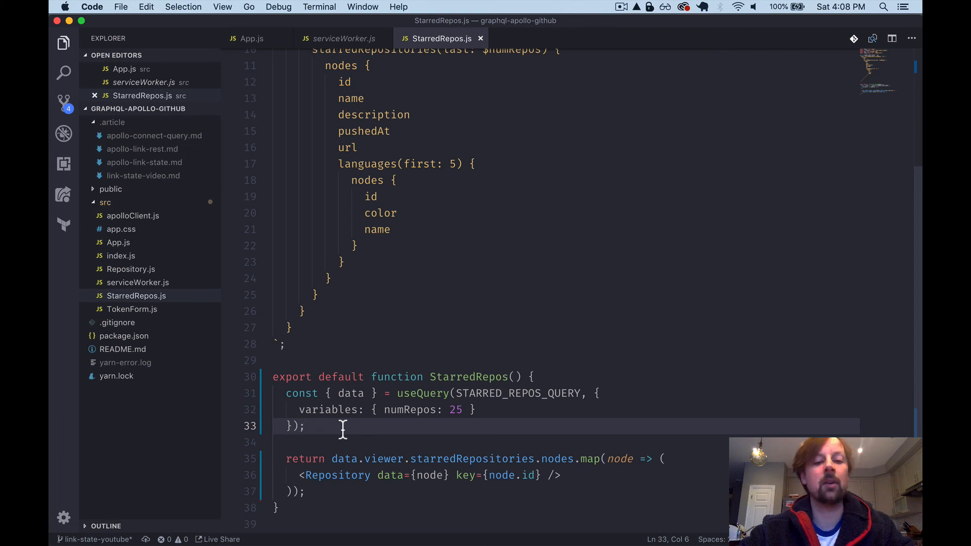
mouse_move(432, 438)
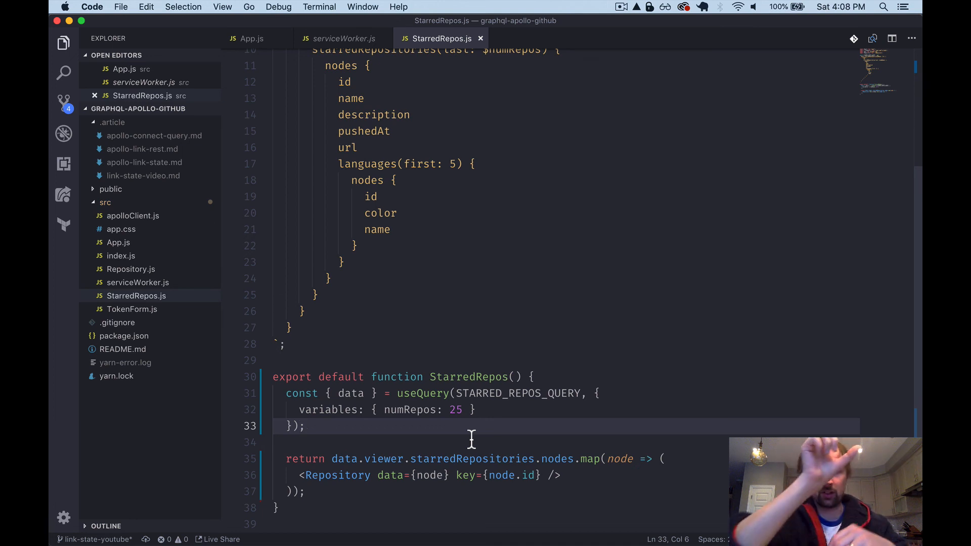
mouse_move(353, 399)
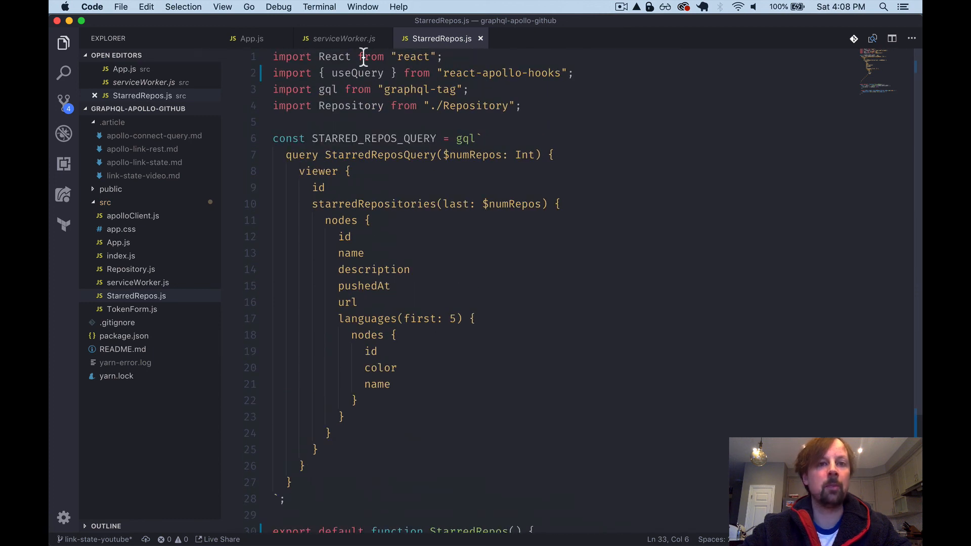
Return to the running app in Chrome and close the developer tools
left_click(251, 39)
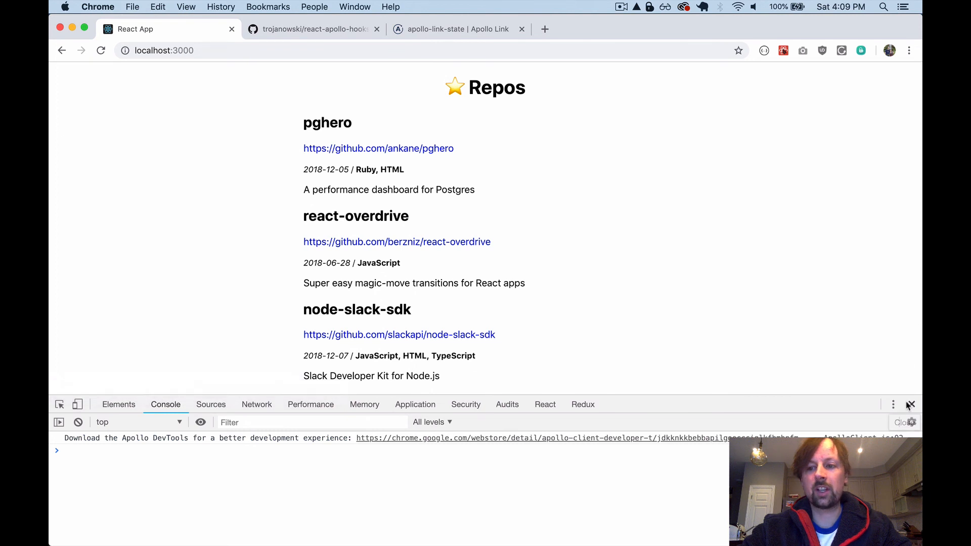
left_click(911, 405)
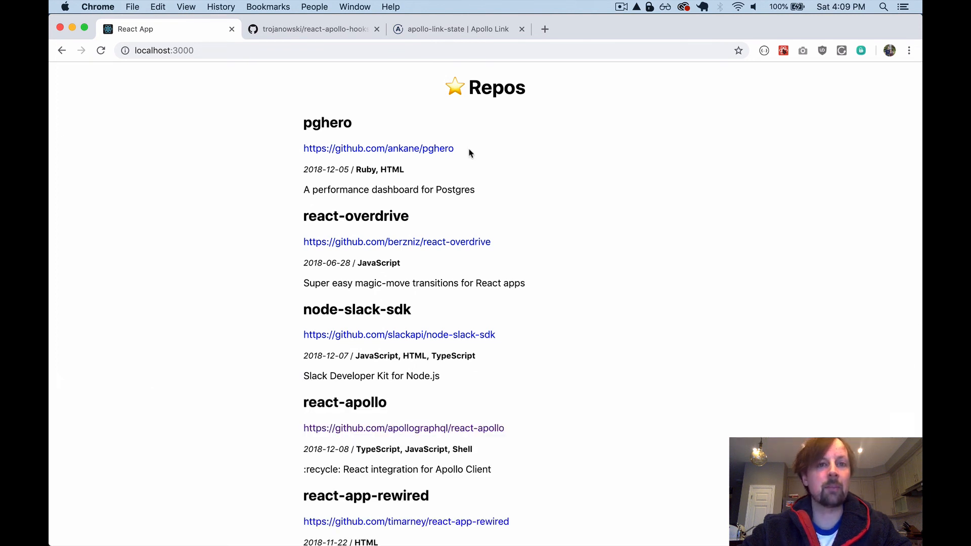
Browse the react-apollo-hooks README to the useApolloClient example, highlight it, and return to the top
left_click(312, 28)
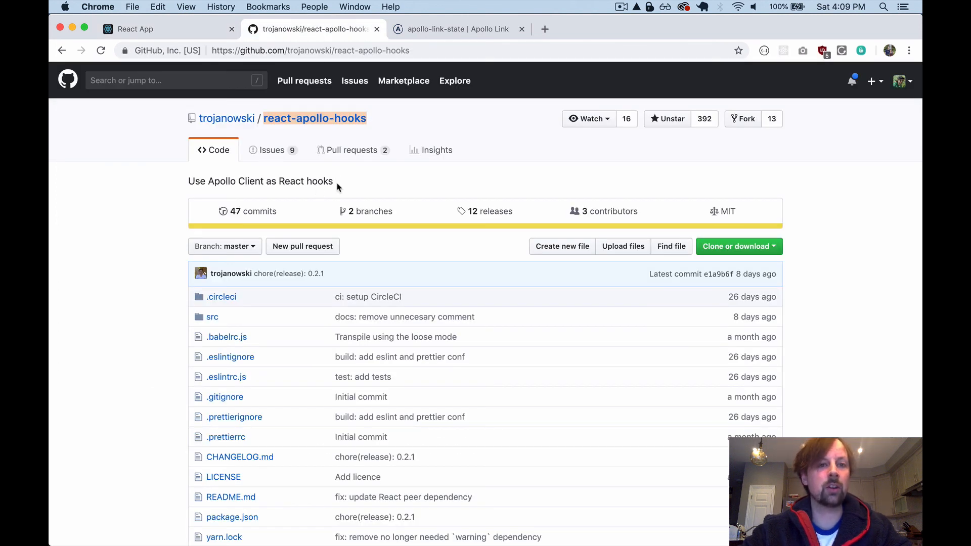
mouse_move(148, 318)
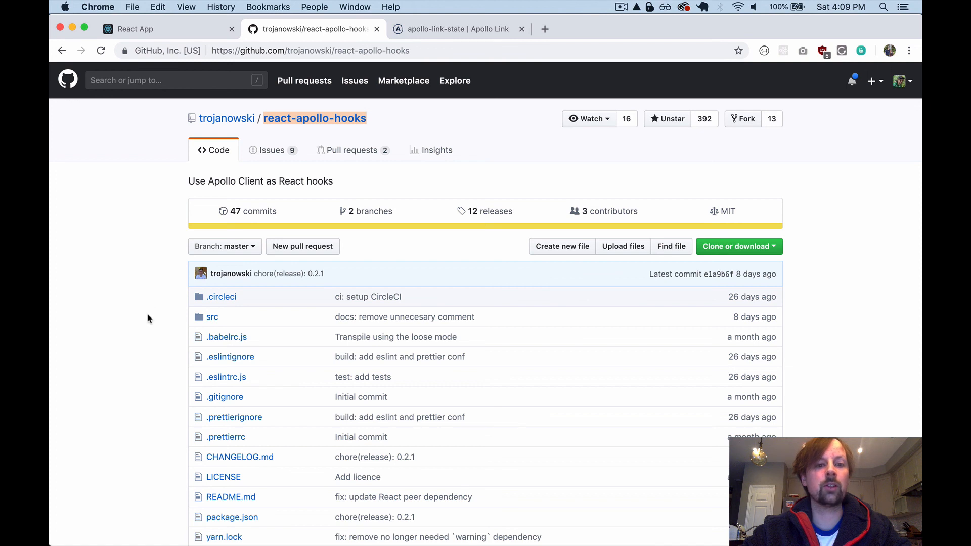
mouse_move(231, 273)
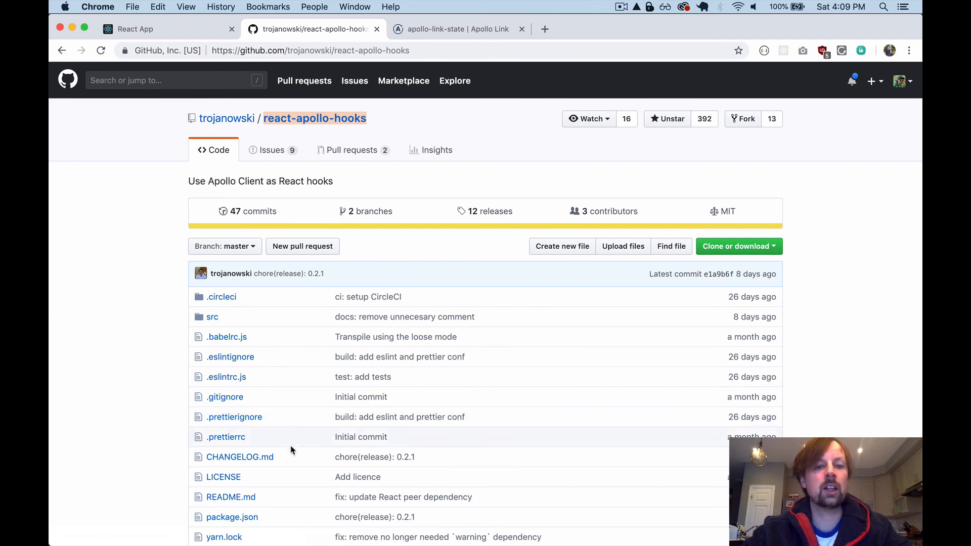
scroll("down", 3)
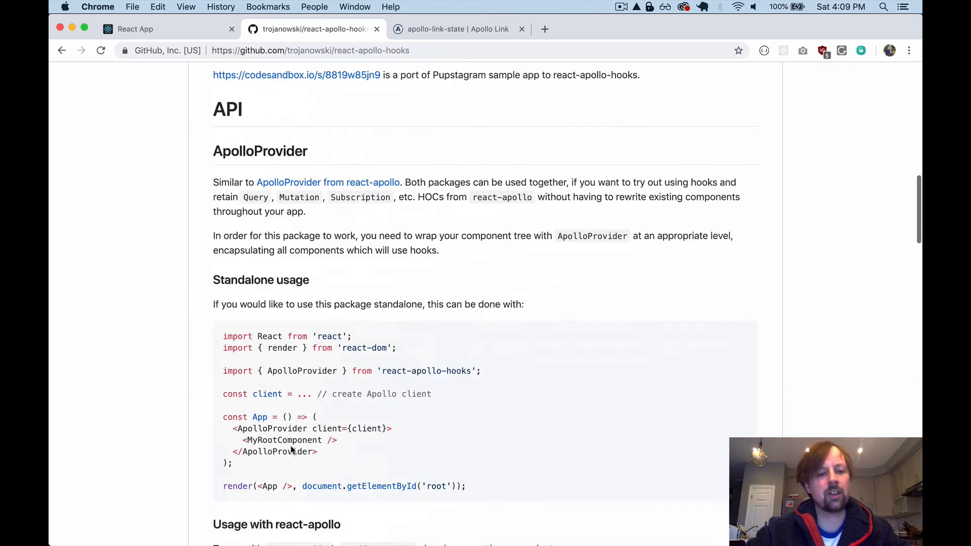
scroll("down", 3)
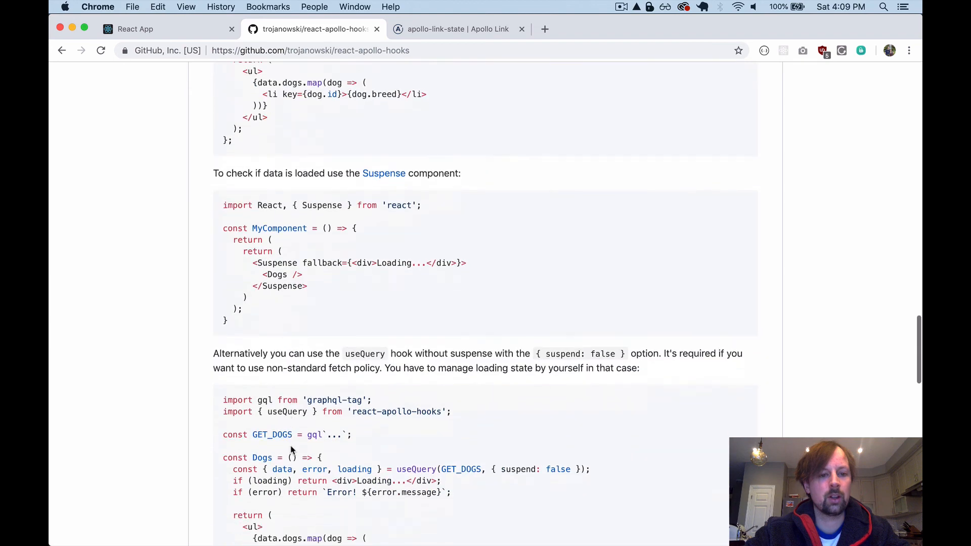
scroll("down", 3)
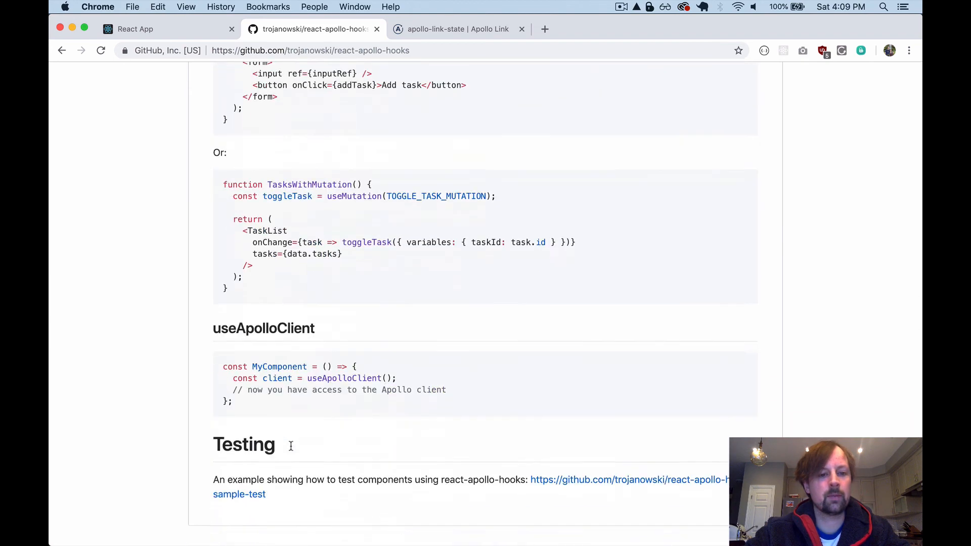
scroll("down", 3)
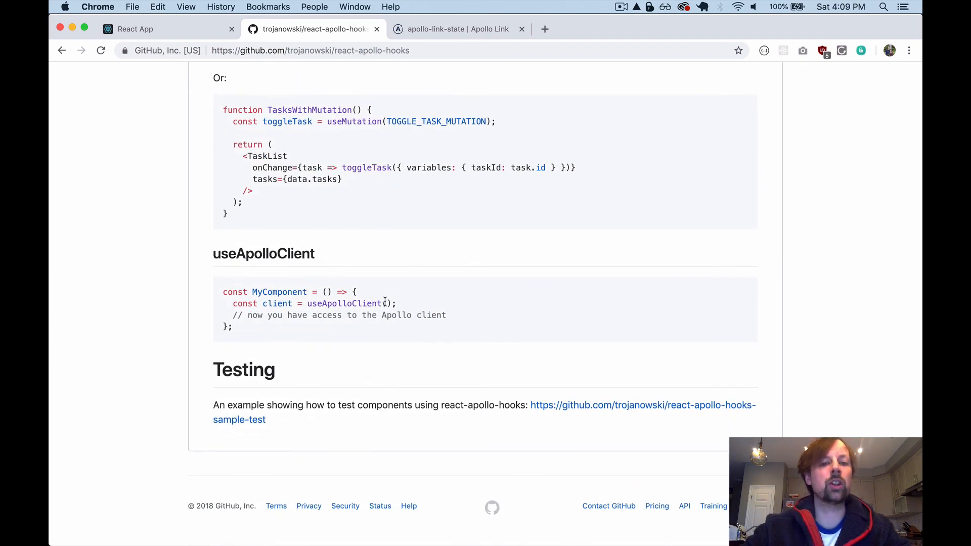
left_click_drag(233, 304, 396, 303)
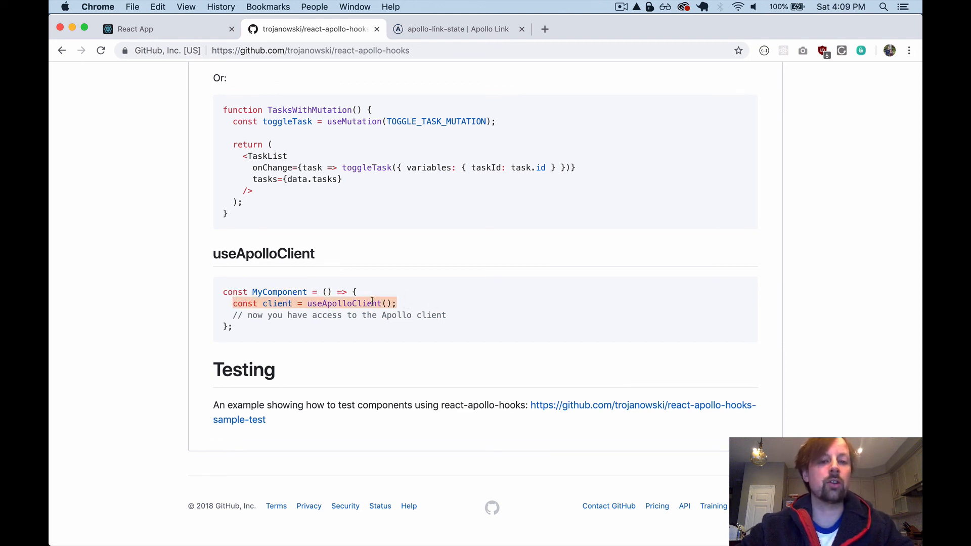
mouse_move(435, 313)
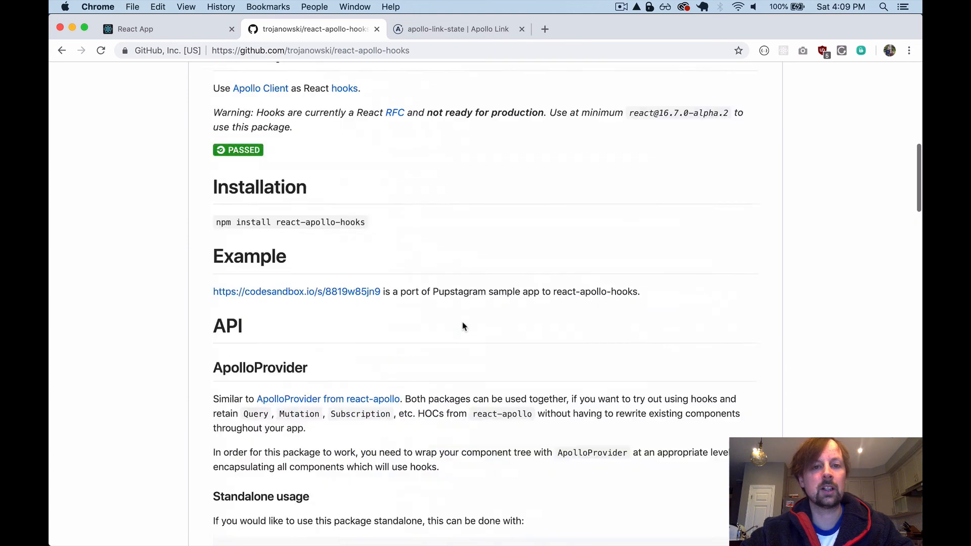
scroll("up", 3)
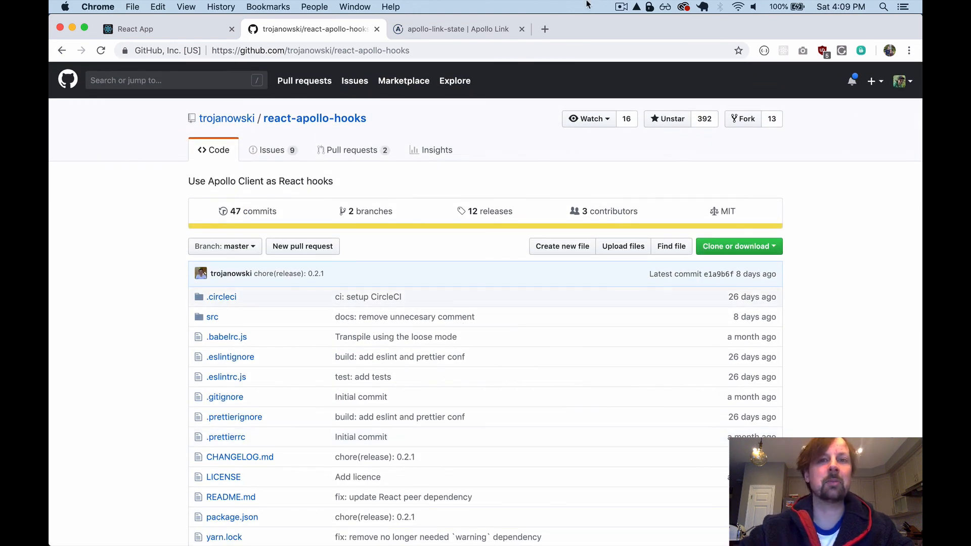